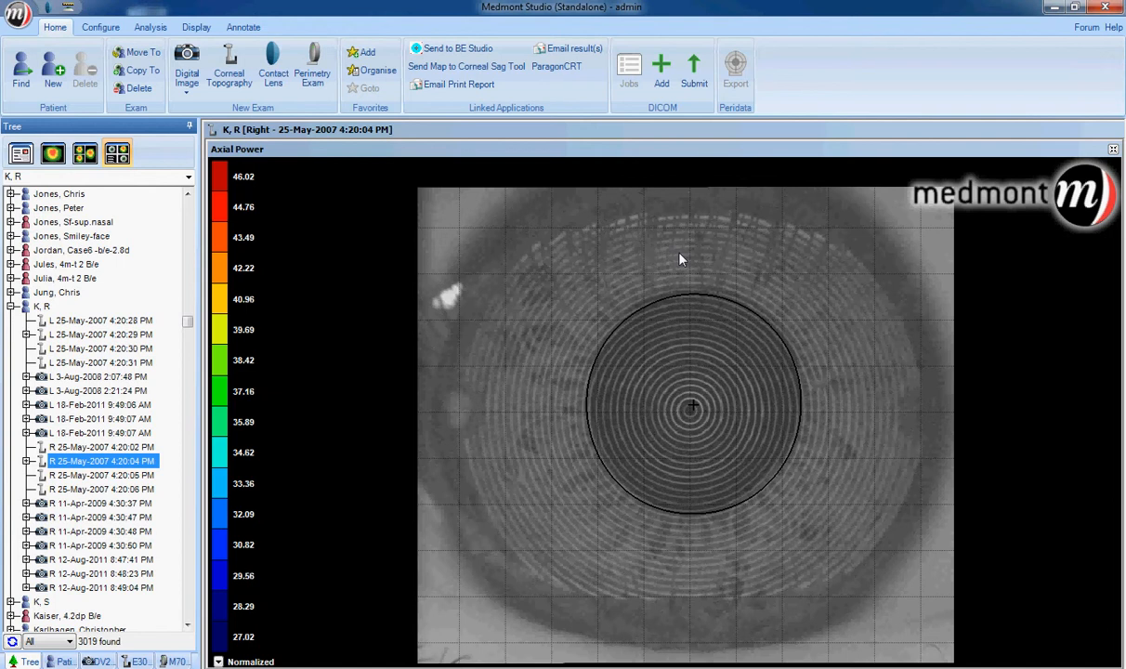
mouse_move(664, 196)
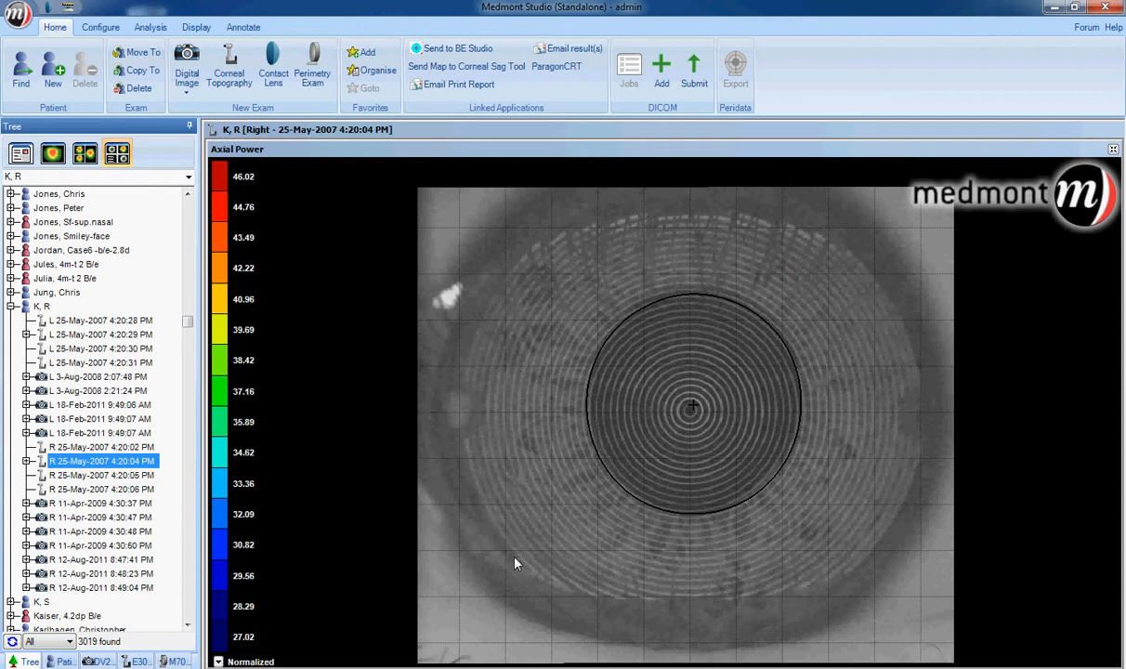
mouse_move(444, 527)
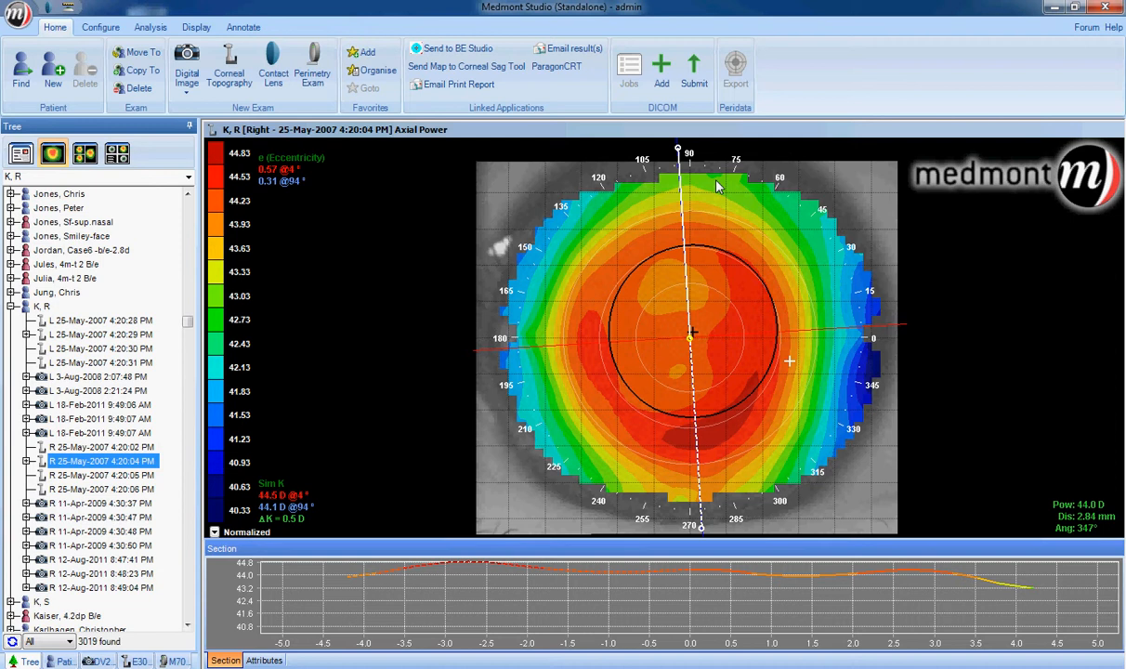
mouse_move(699, 497)
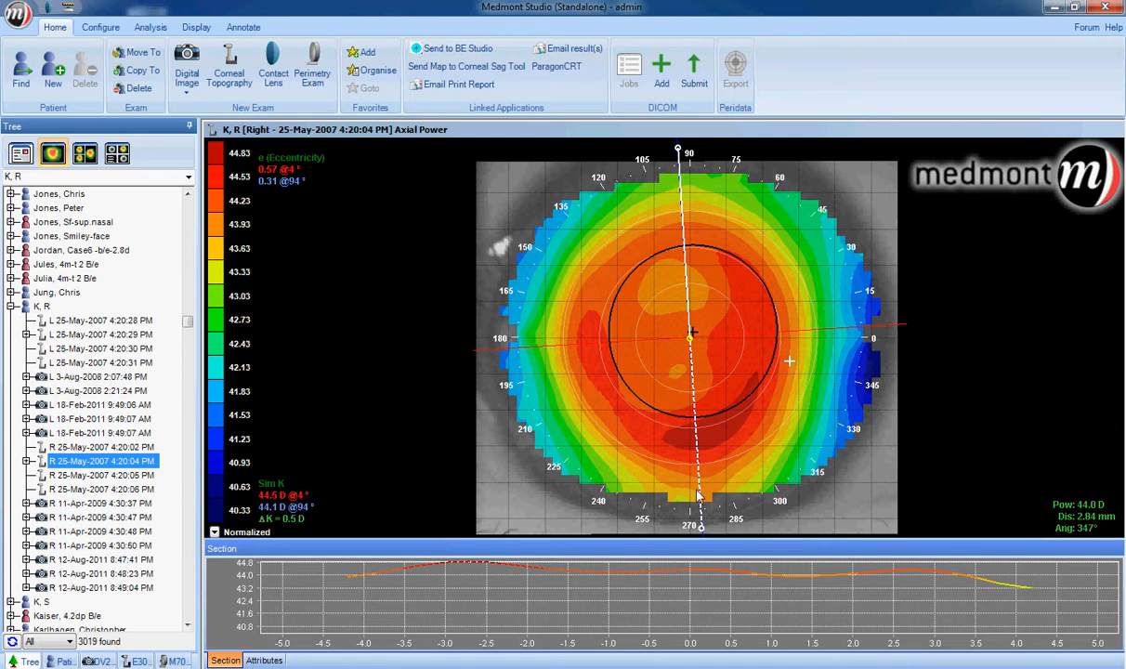
mouse_move(744, 400)
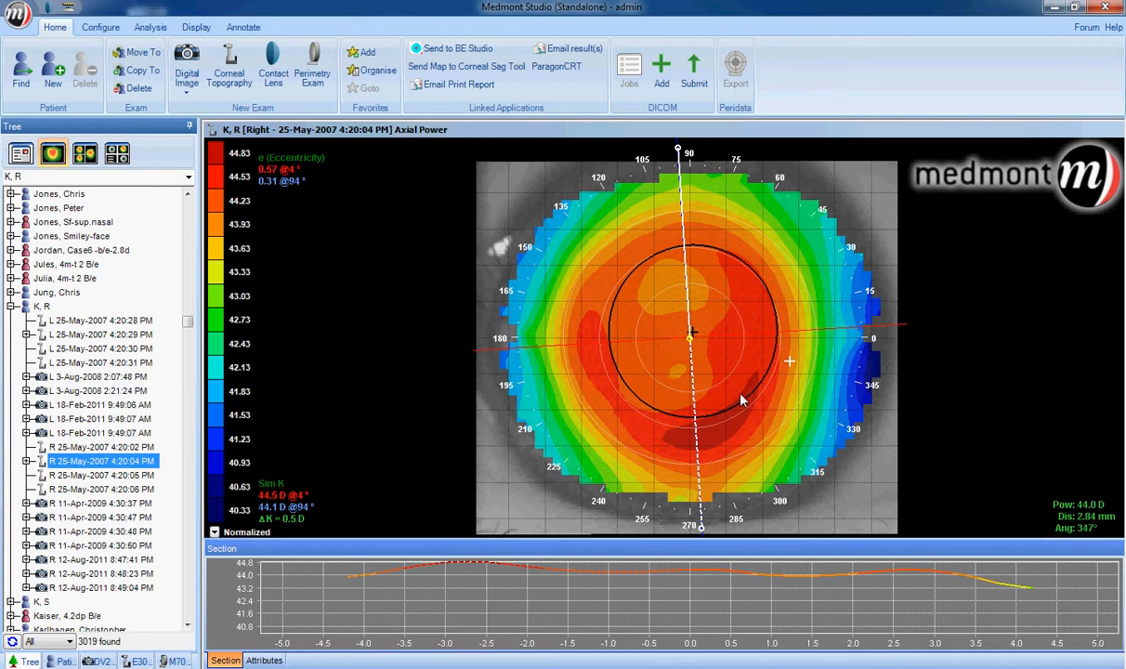
mouse_move(752, 411)
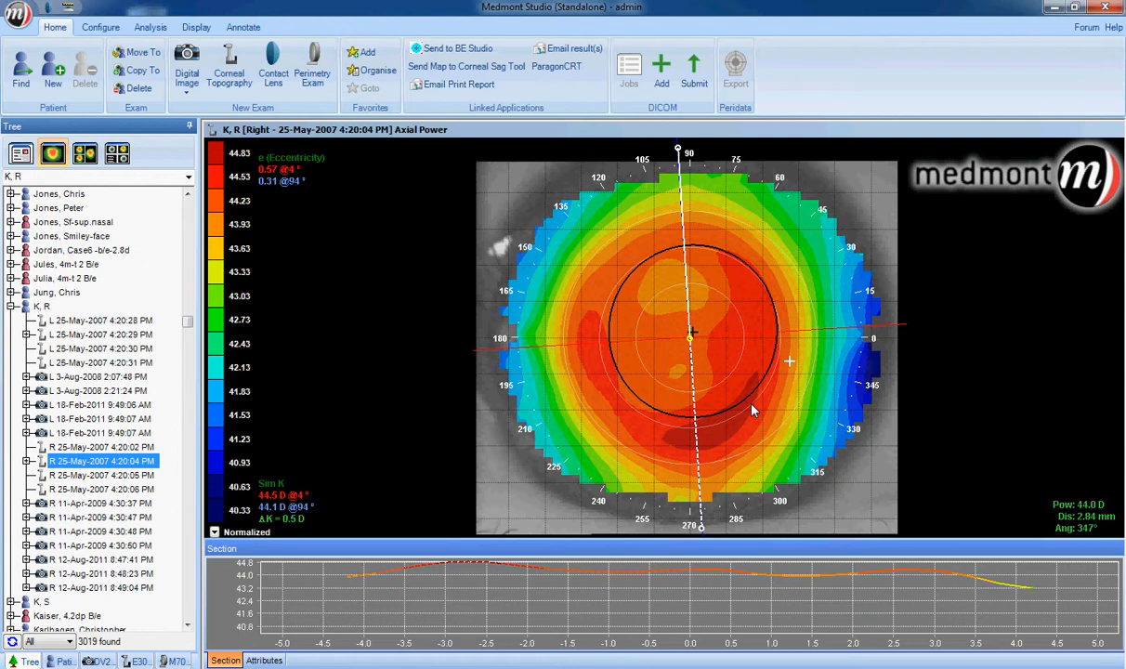
mouse_move(569, 262)
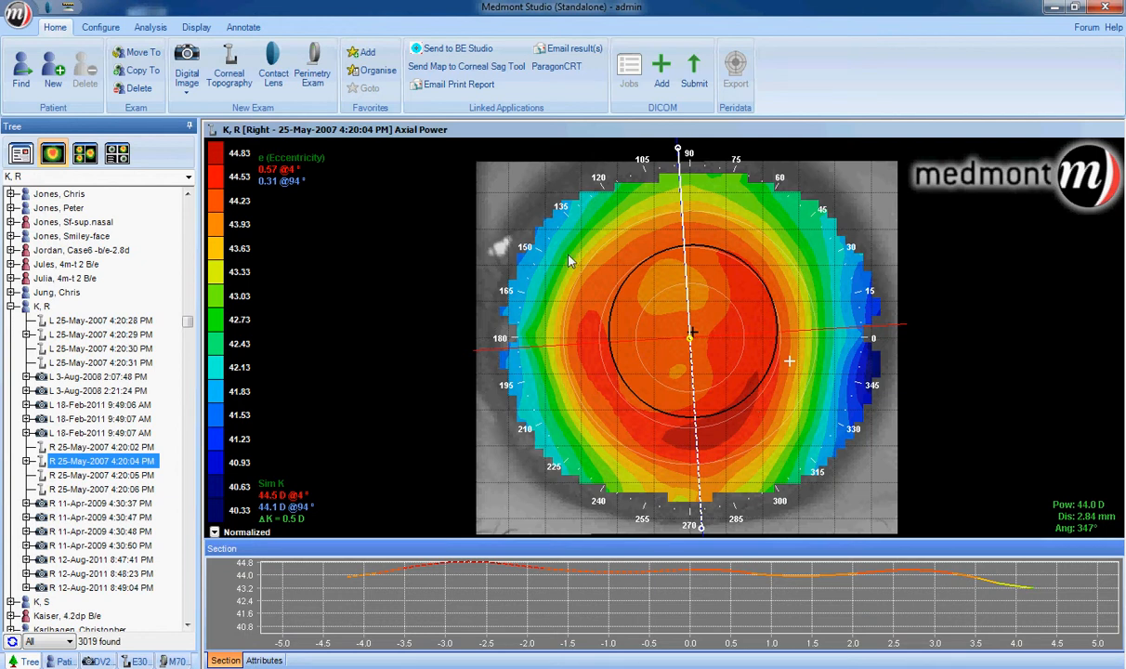
mouse_move(706, 430)
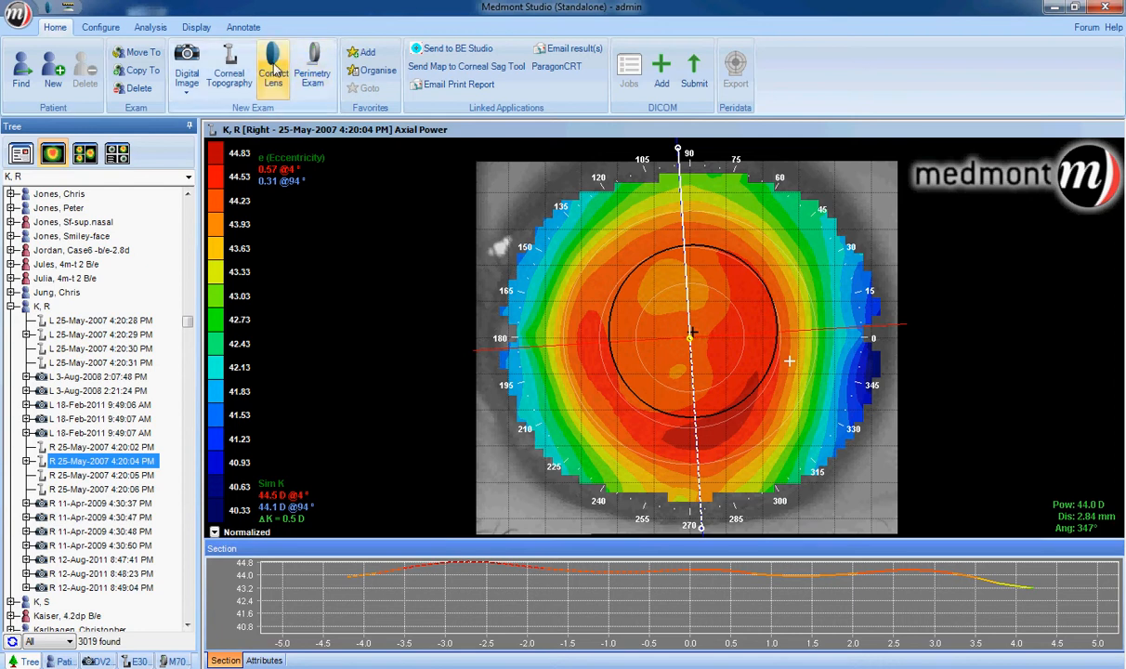
Create an ICD 16.5 contact lens simulation for the right eye with −8.00 sphere.
left_click(272, 70)
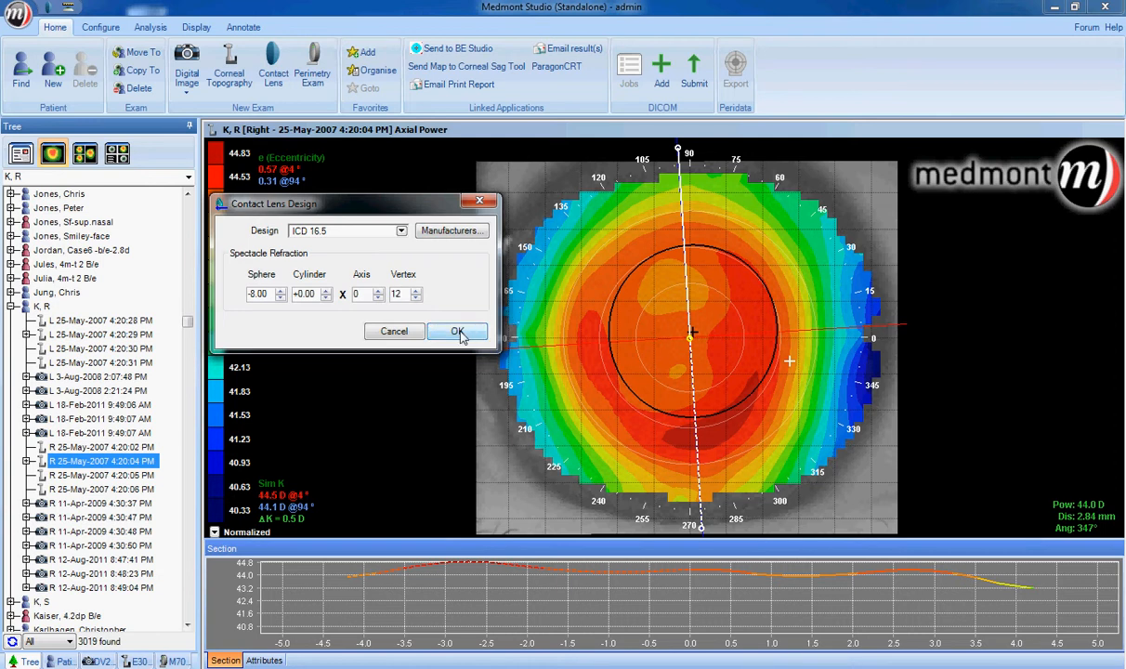
left_click(457, 331)
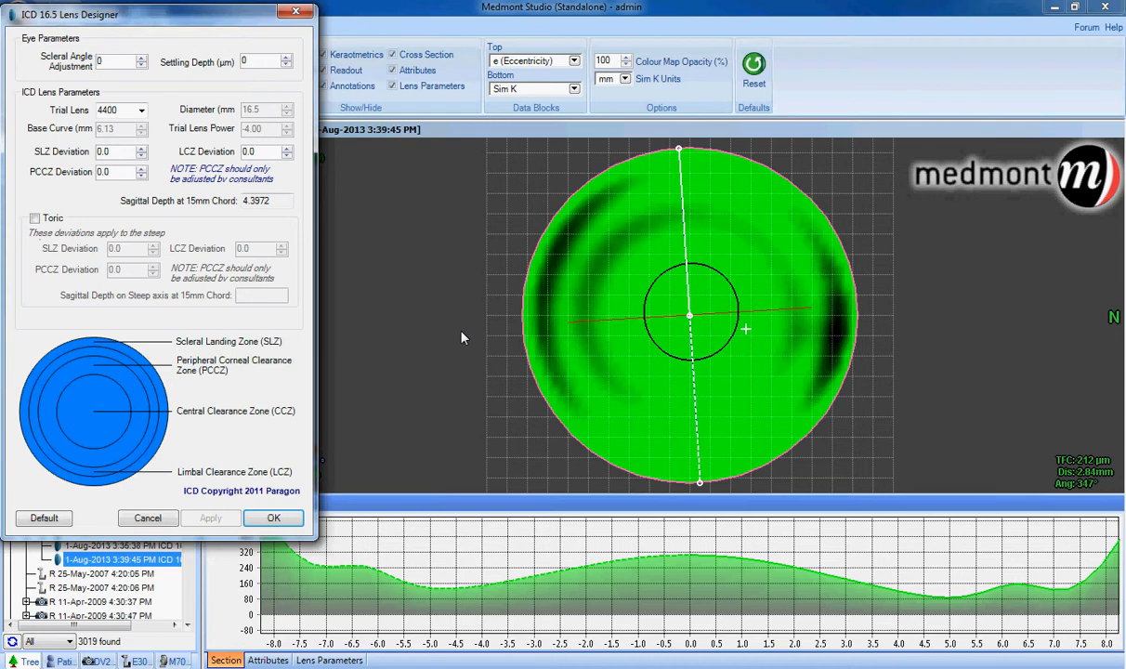
mouse_move(704, 322)
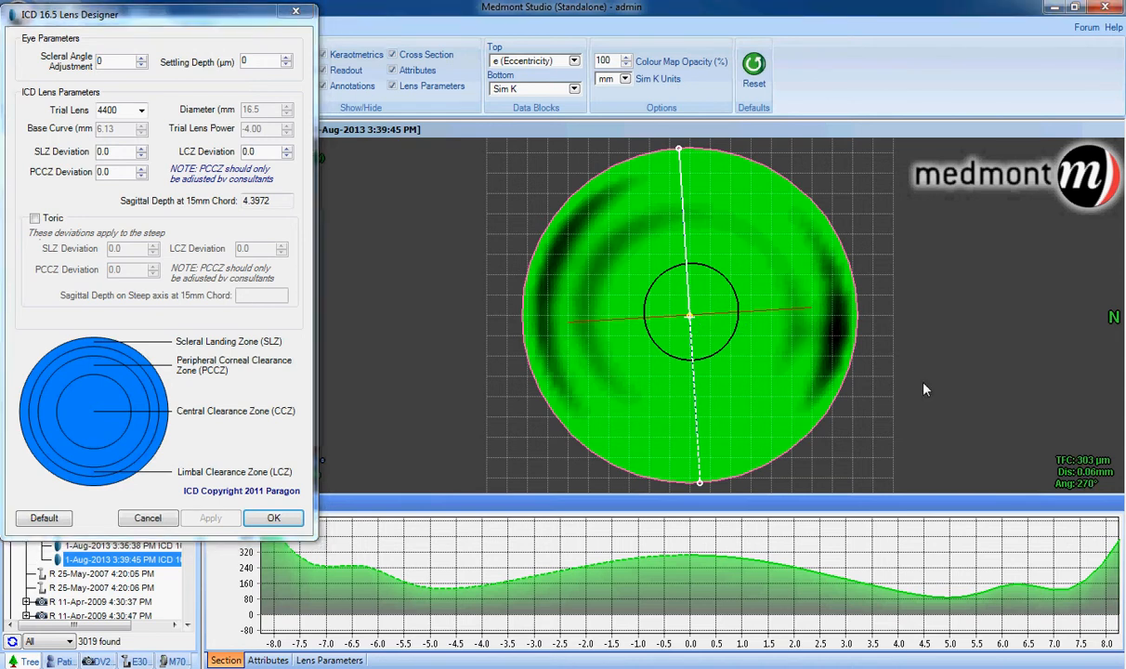
mouse_move(1066, 474)
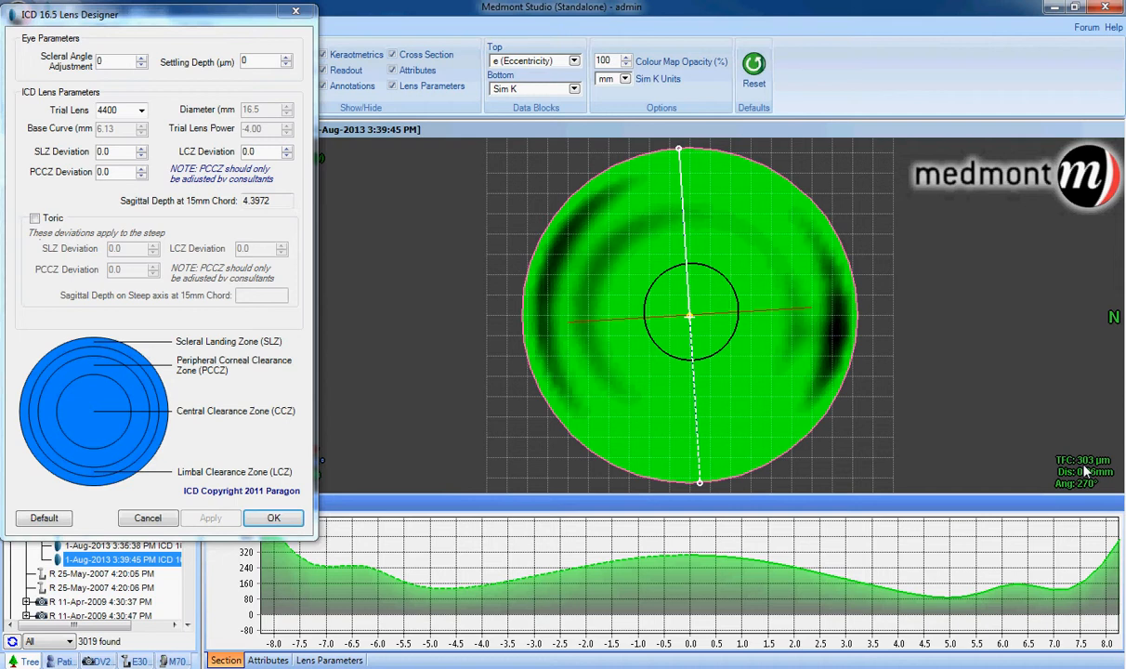
mouse_move(144, 102)
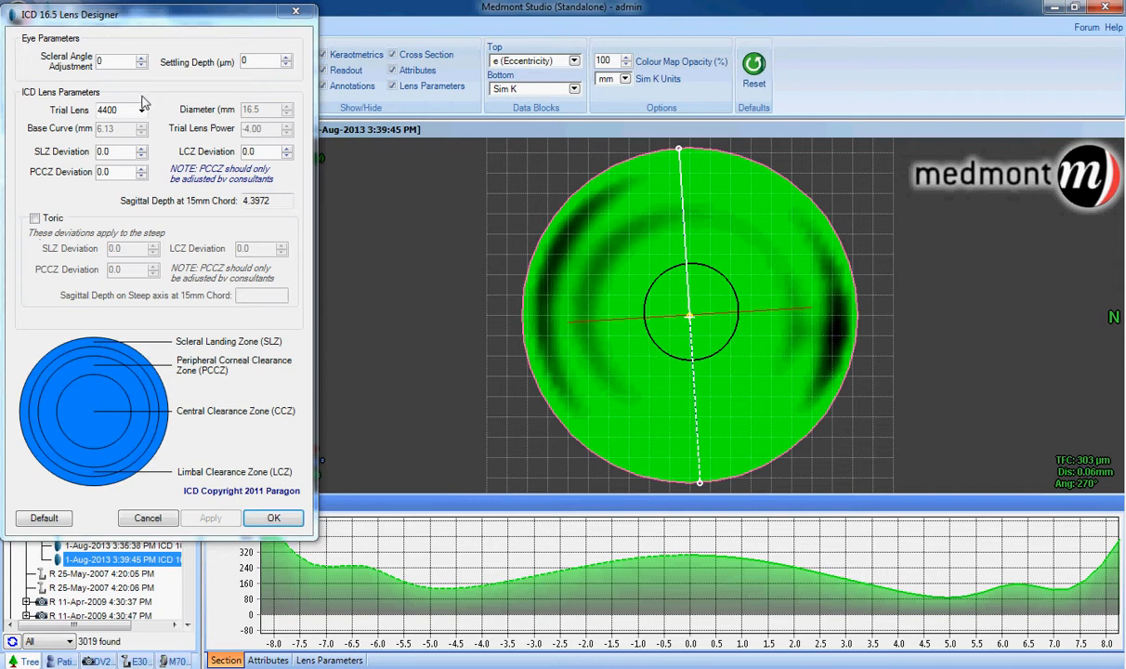
left_click(141, 110)
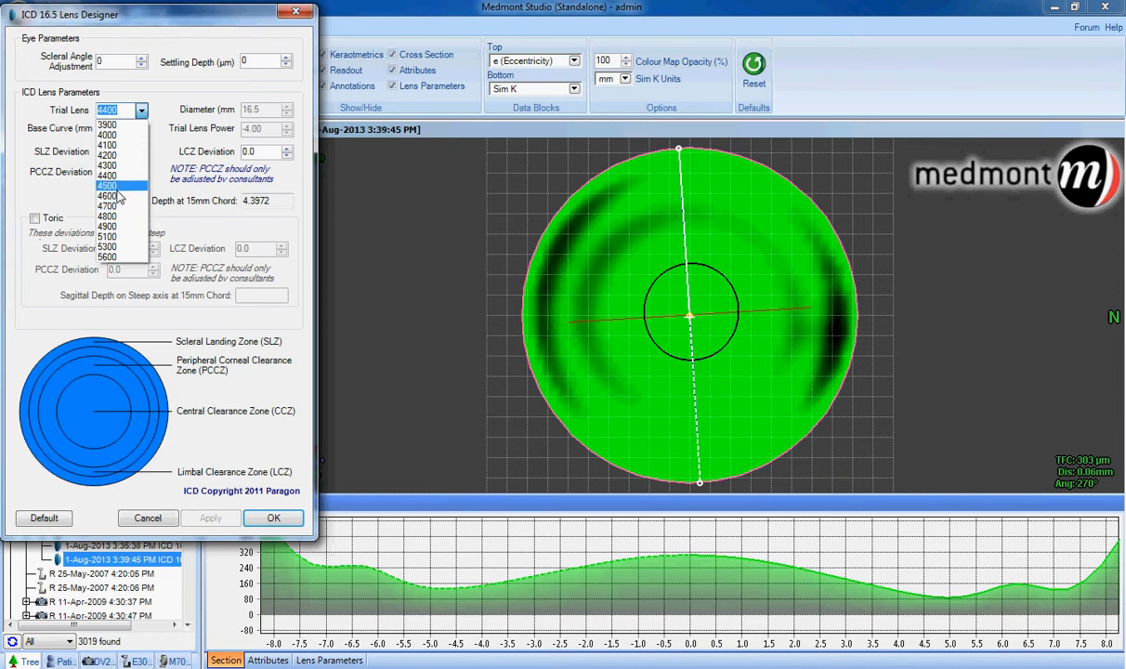
left_click(107, 184)
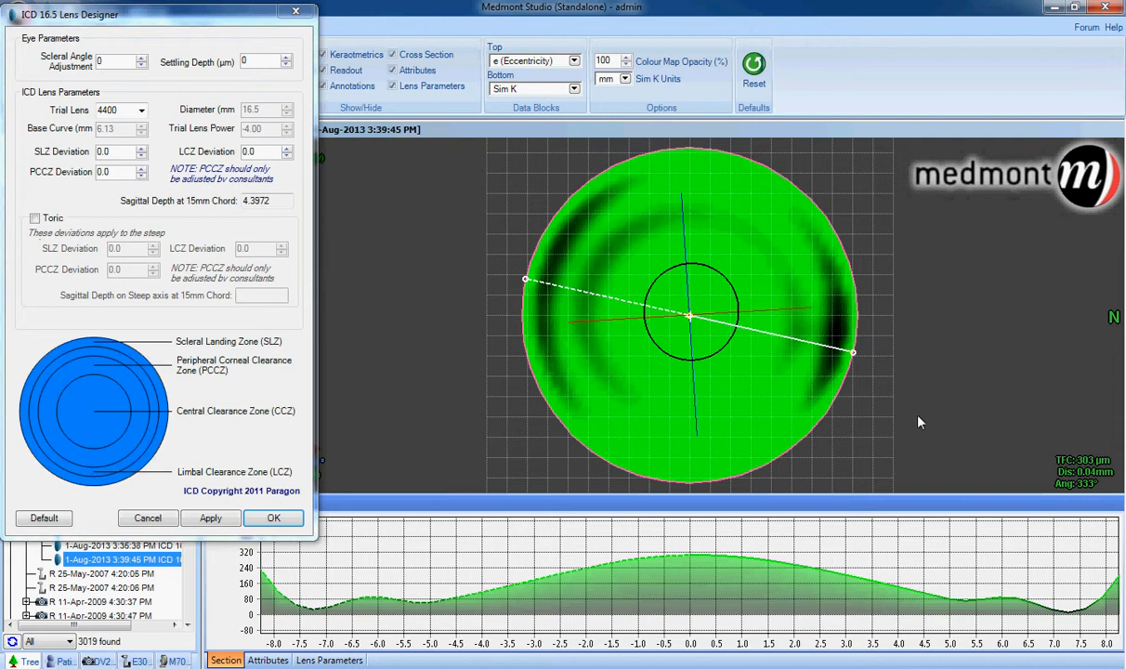
mouse_move(1069, 621)
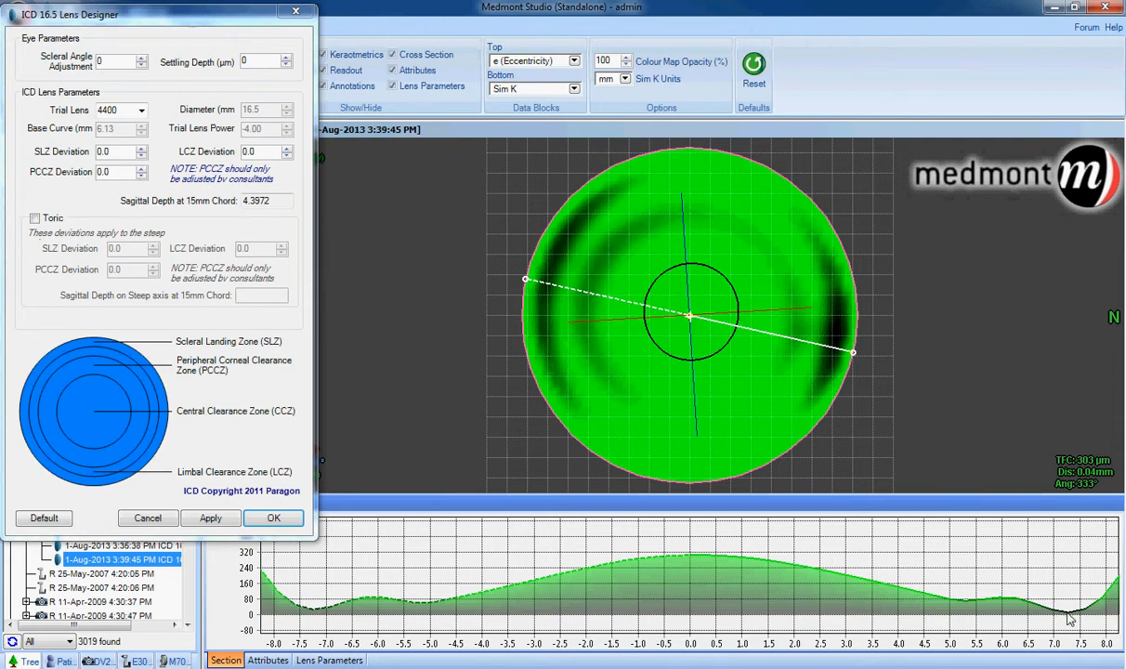
mouse_move(864, 378)
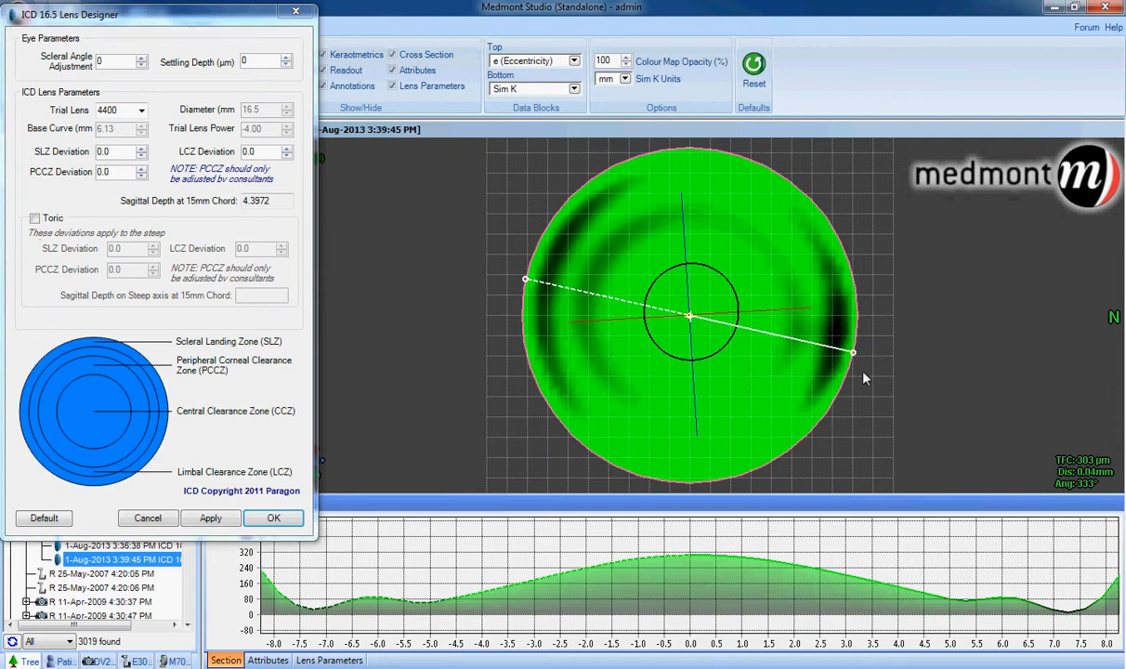
mouse_move(553, 286)
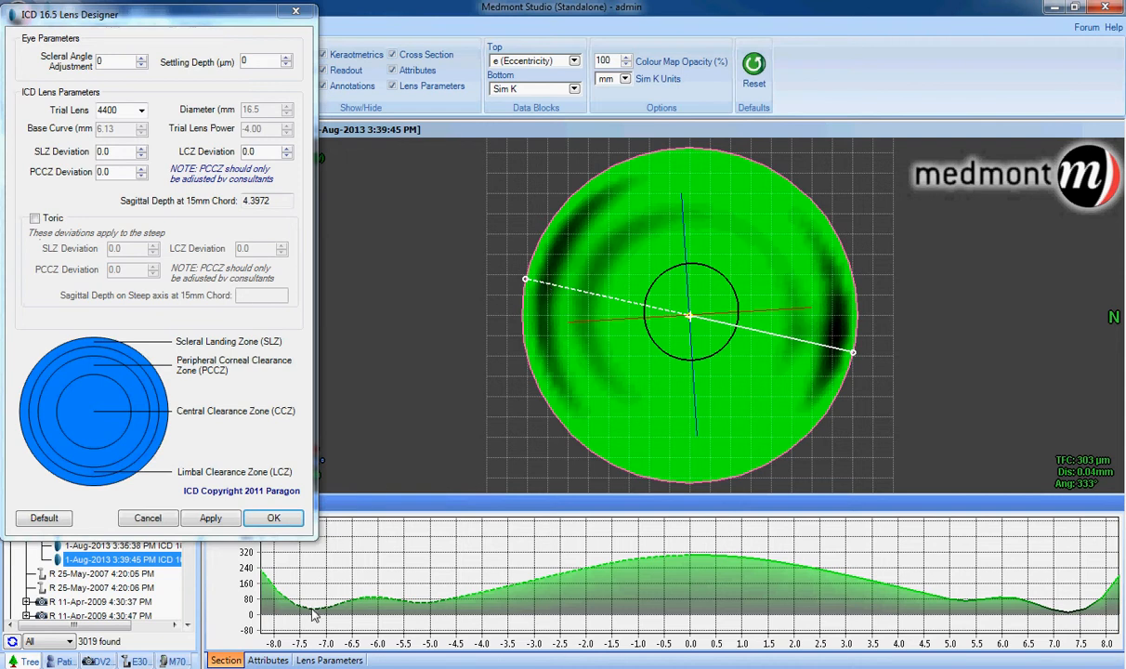
mouse_move(436, 611)
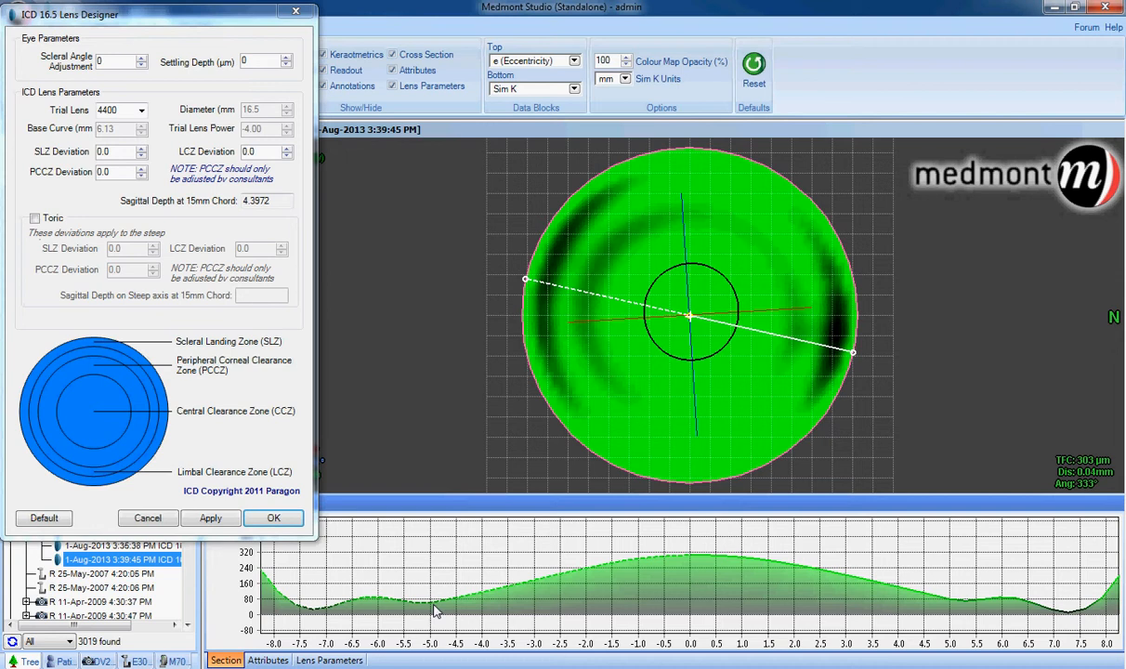
mouse_move(440, 605)
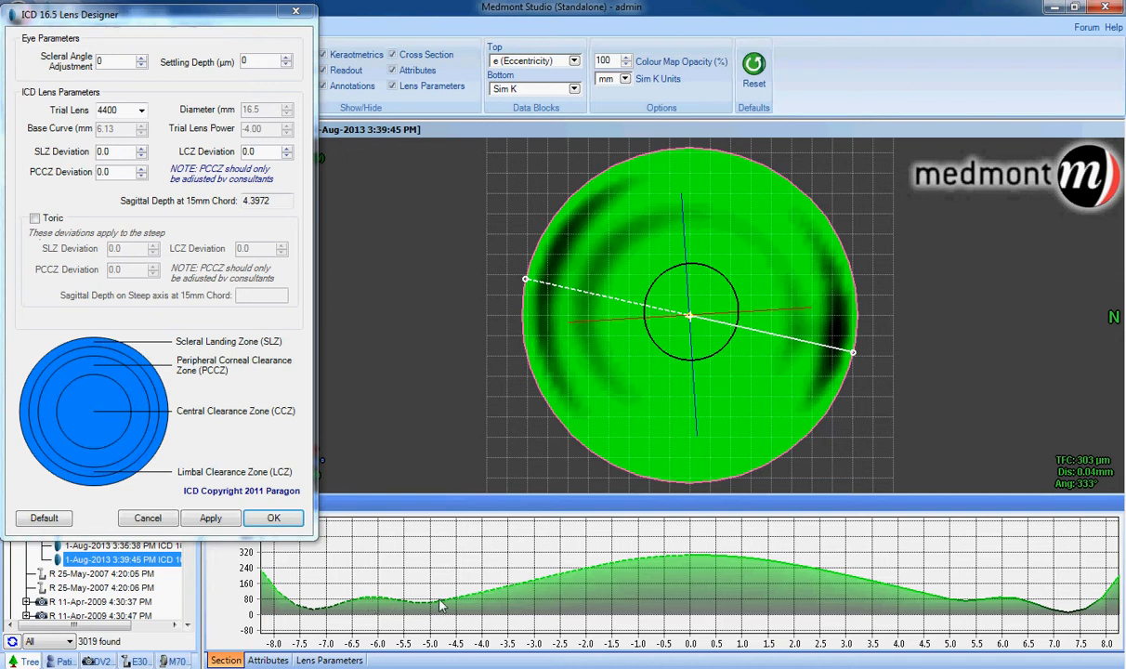
mouse_move(377, 606)
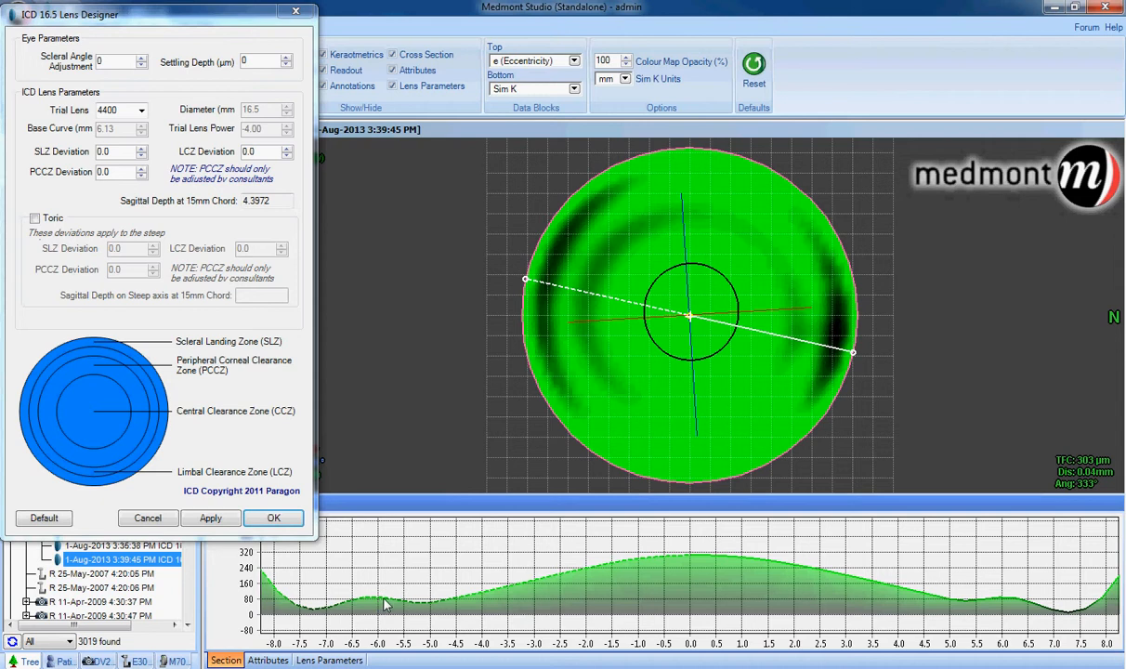
mouse_move(407, 604)
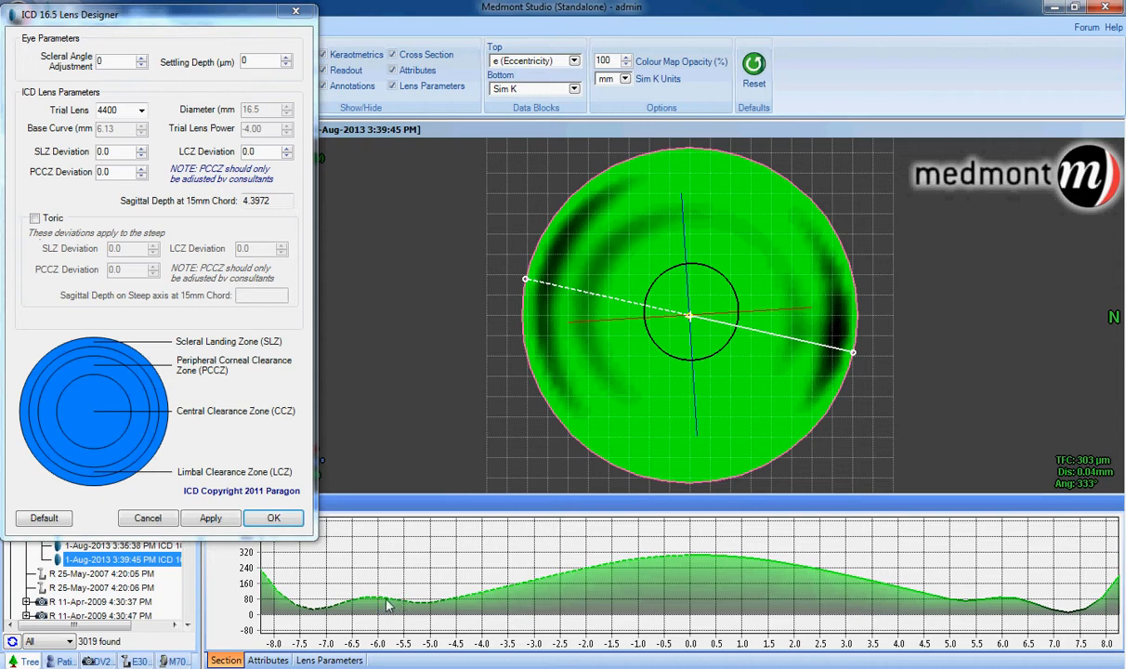
mouse_move(398, 604)
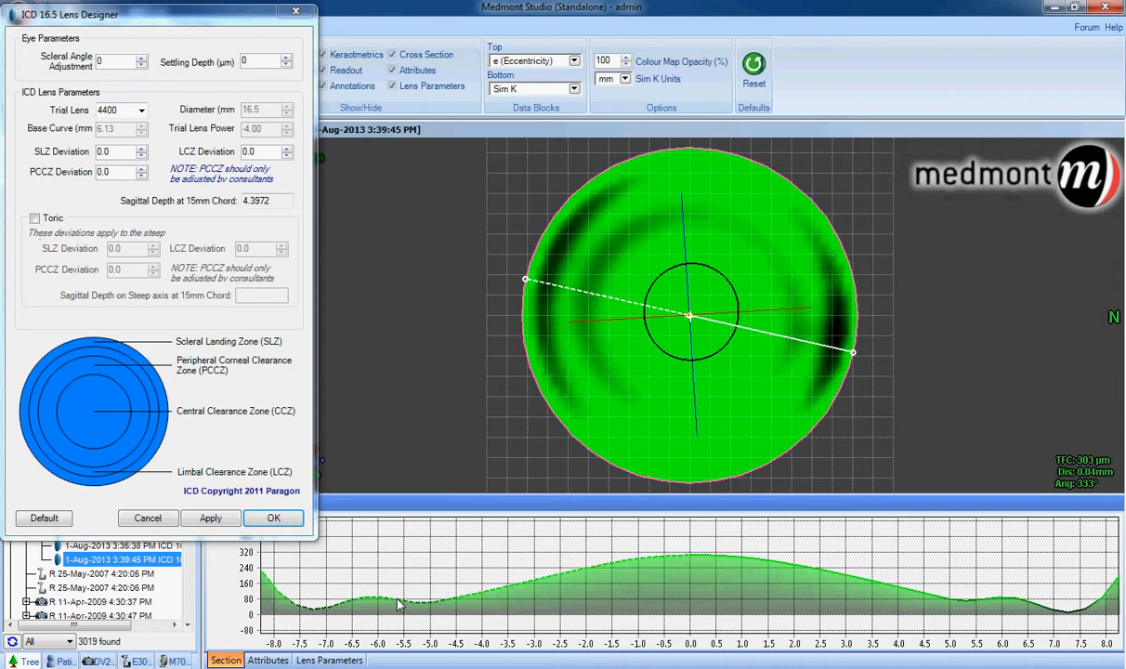
mouse_move(424, 609)
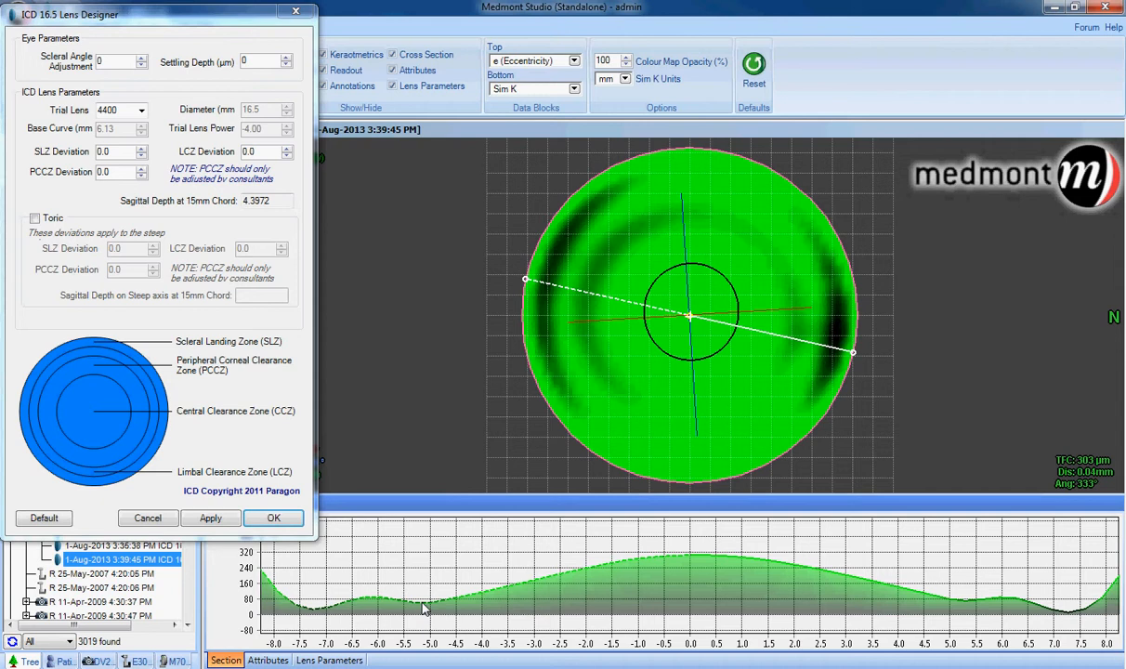
mouse_move(456, 571)
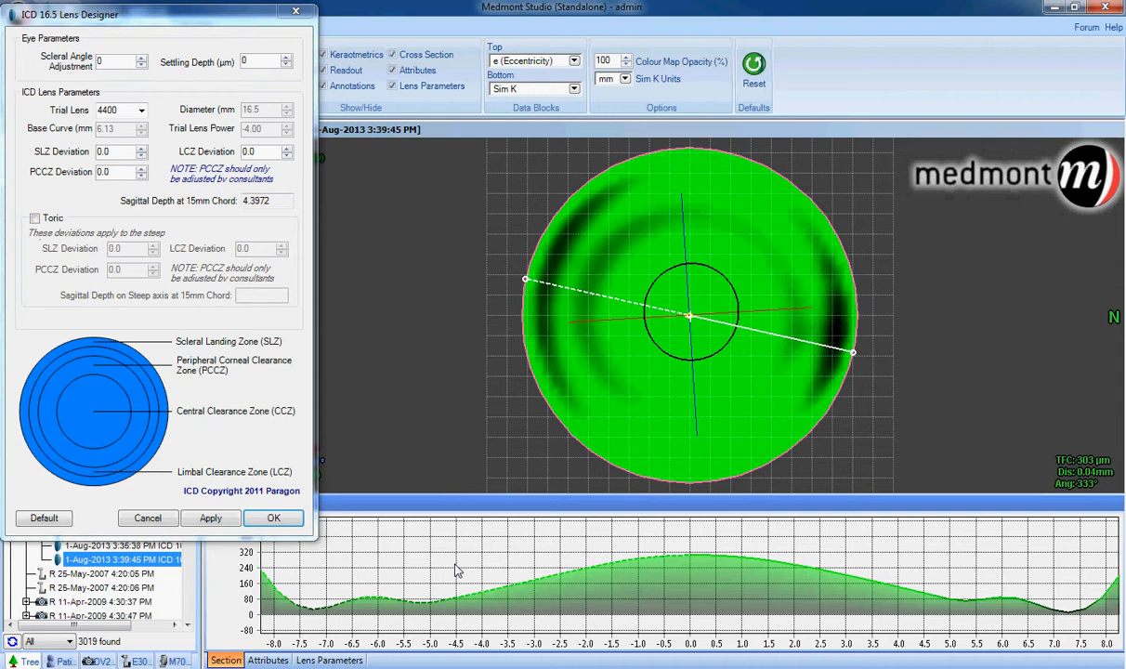
mouse_move(312, 612)
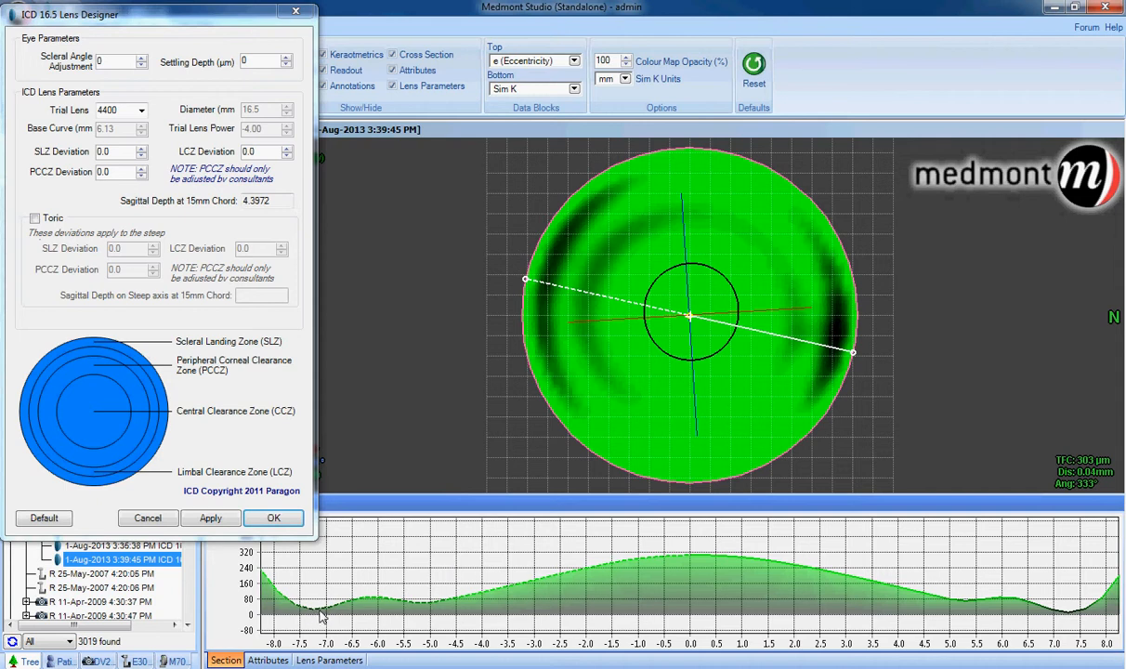
mouse_move(330, 525)
type("150")
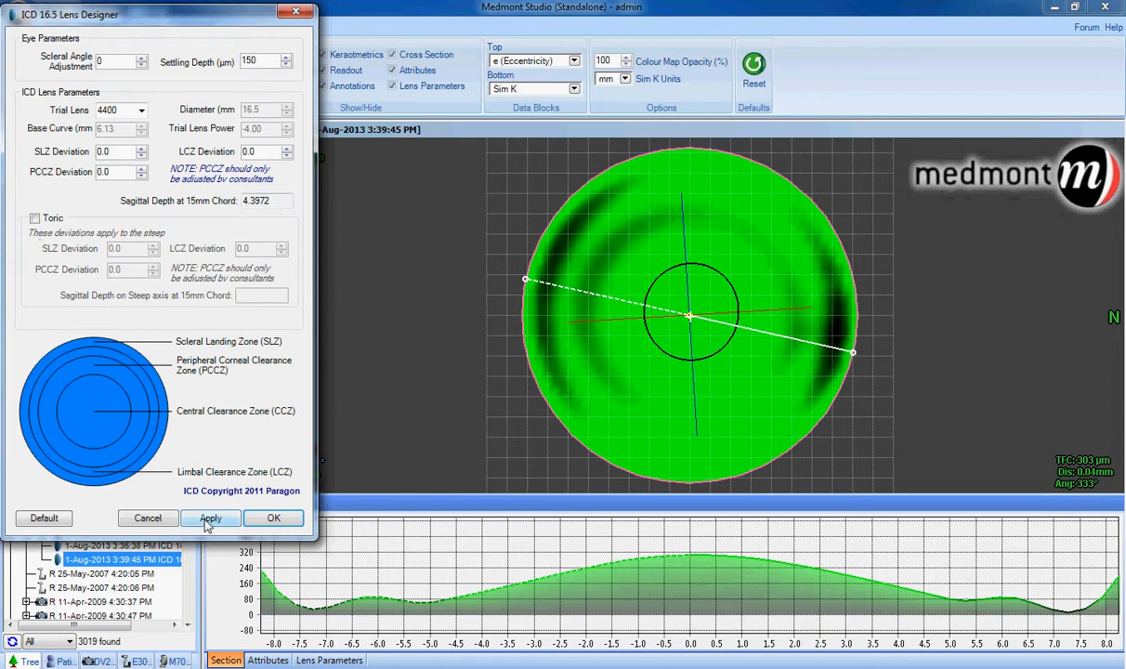
Apply the 150 µm settling depth in the ICD 16.5 Lens Designer.
left_click(210, 518)
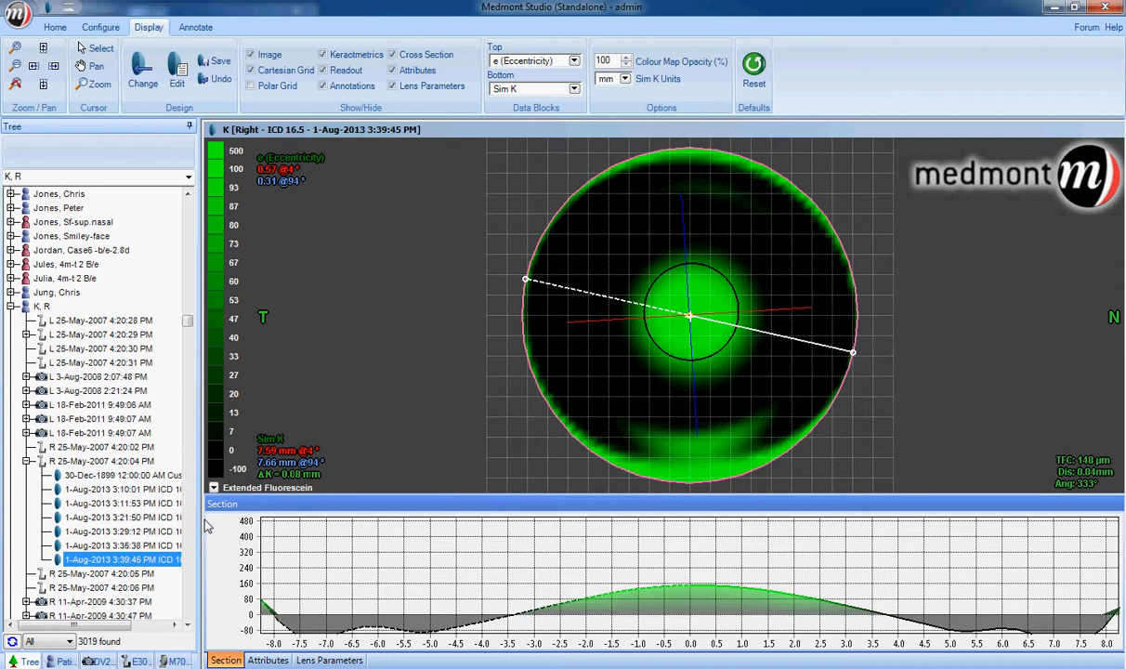
mouse_move(427, 632)
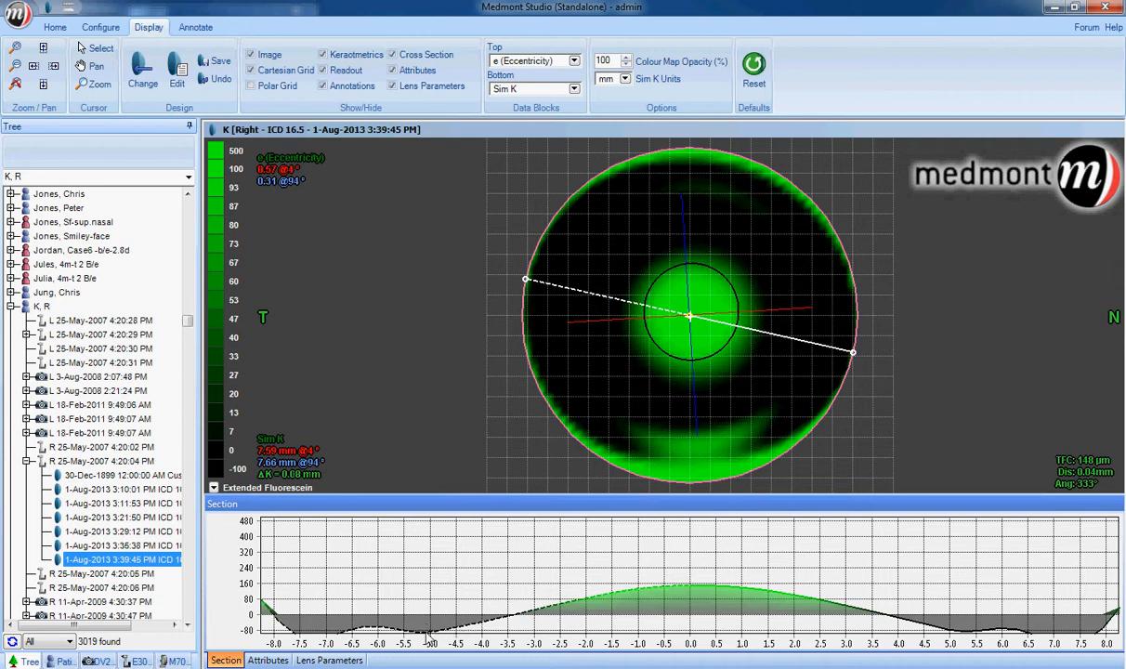
mouse_move(457, 621)
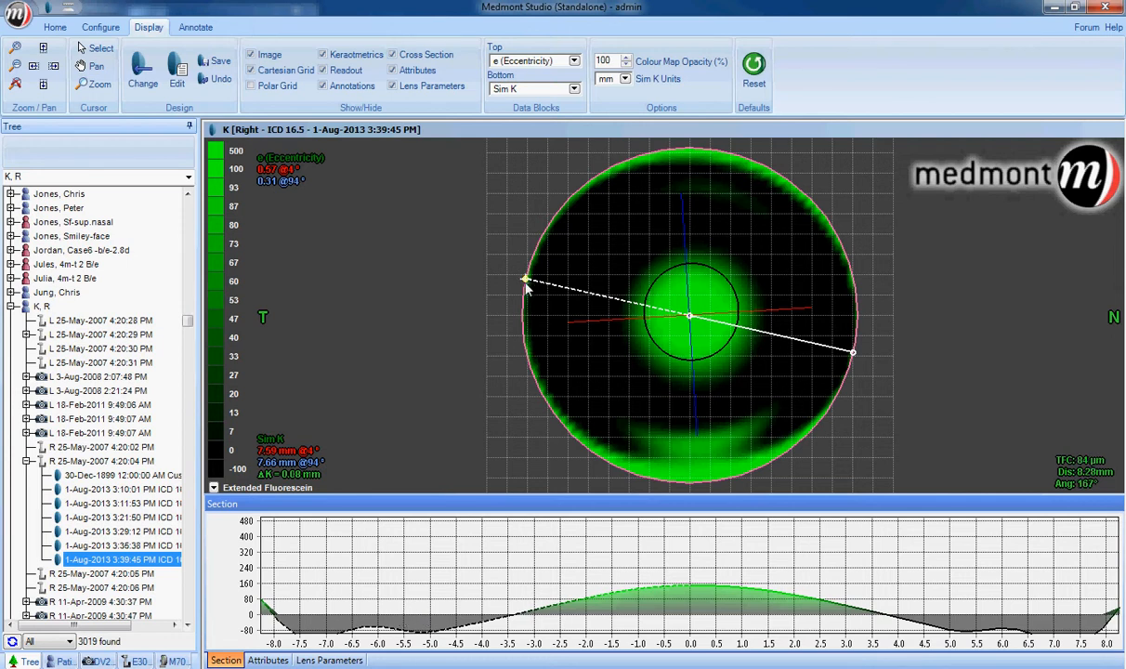
Reopen the Lens Designer and raise LCZ Deviation from 0.0 to 5.0.
left_click(176, 70)
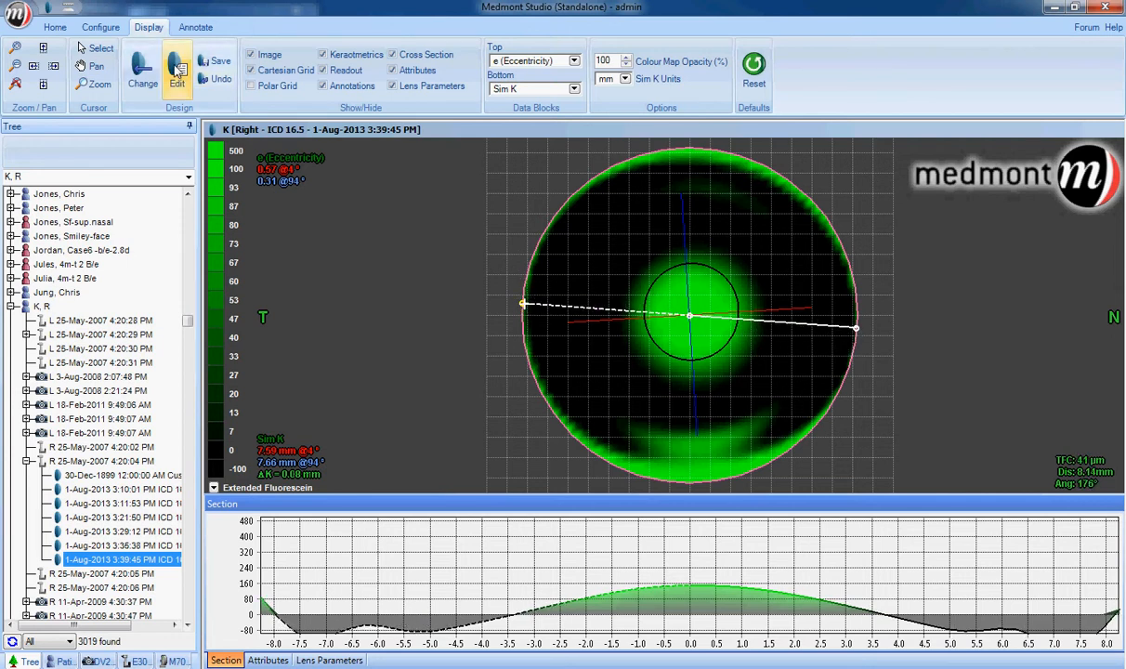
left_click(177, 71)
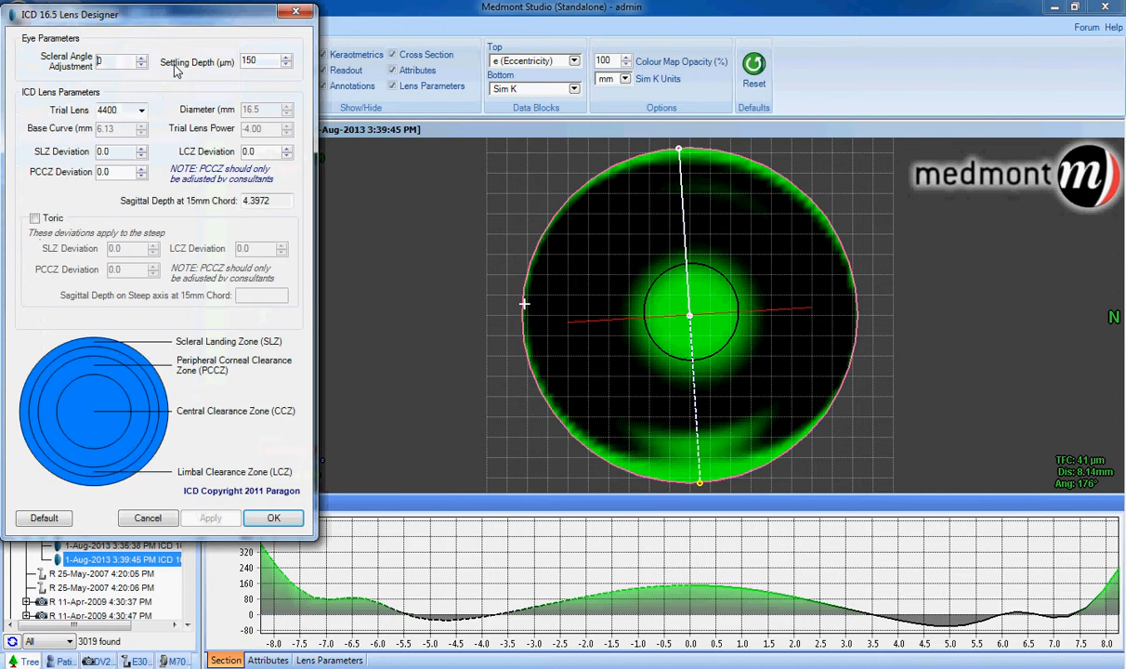
mouse_move(593, 88)
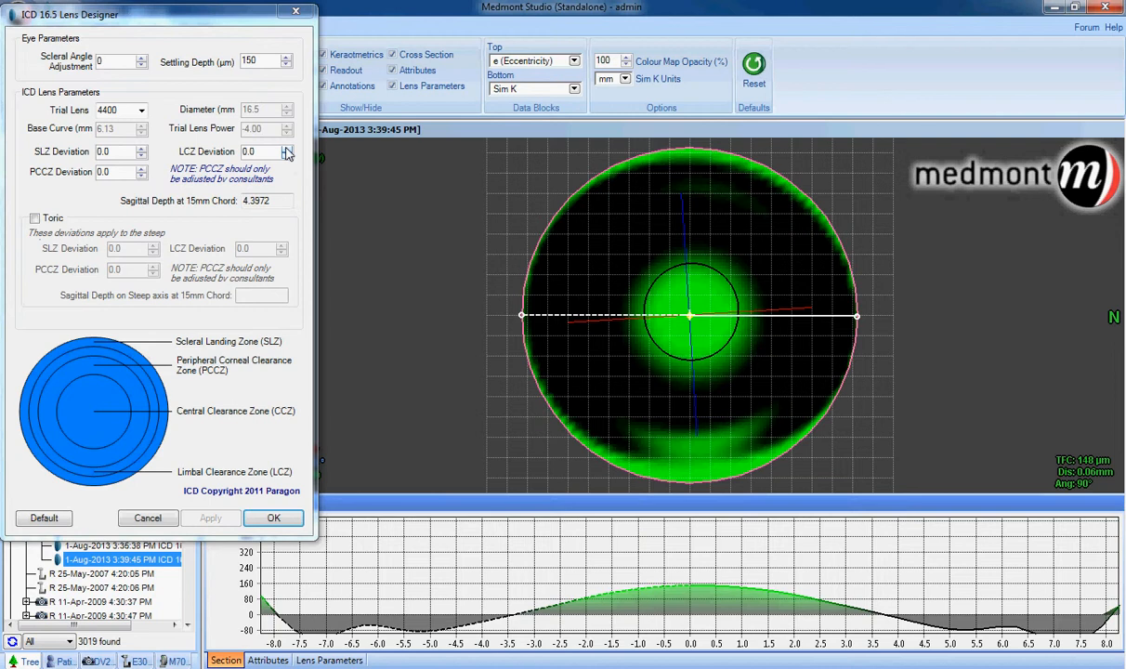
left_click(288, 148)
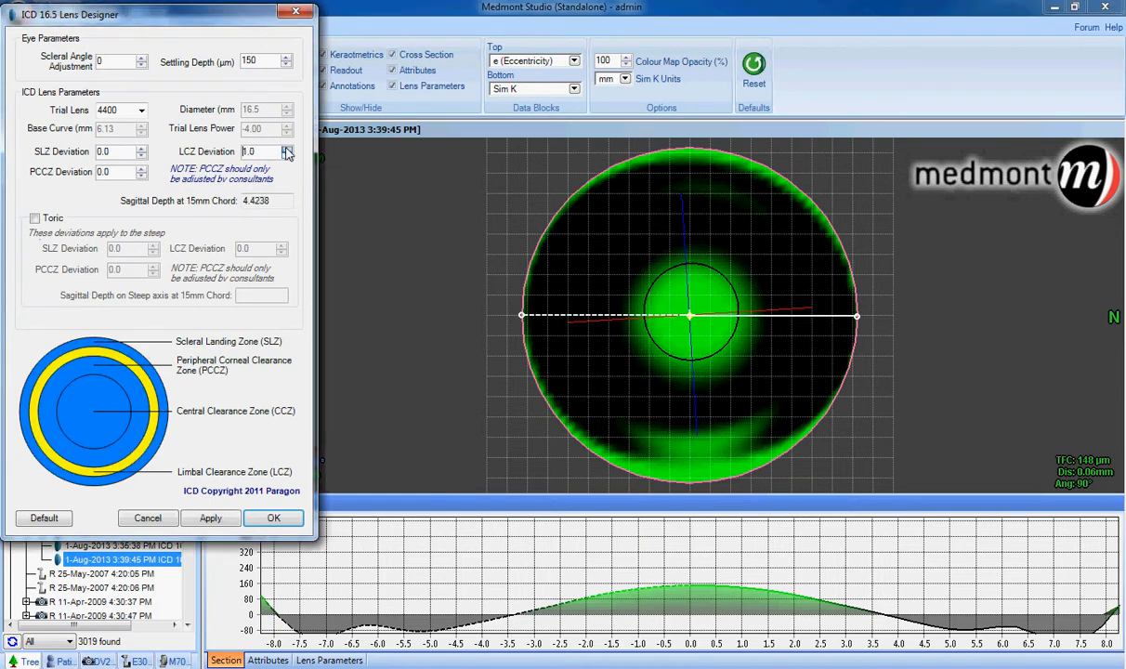
left_click(287, 148)
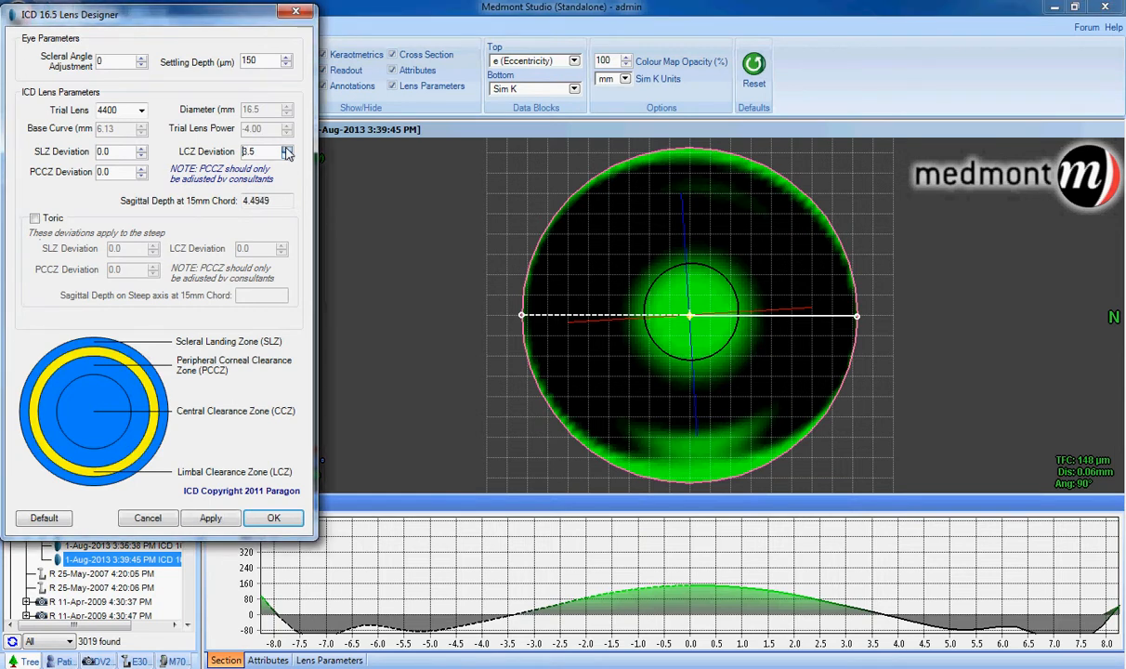
left_click(288, 149)
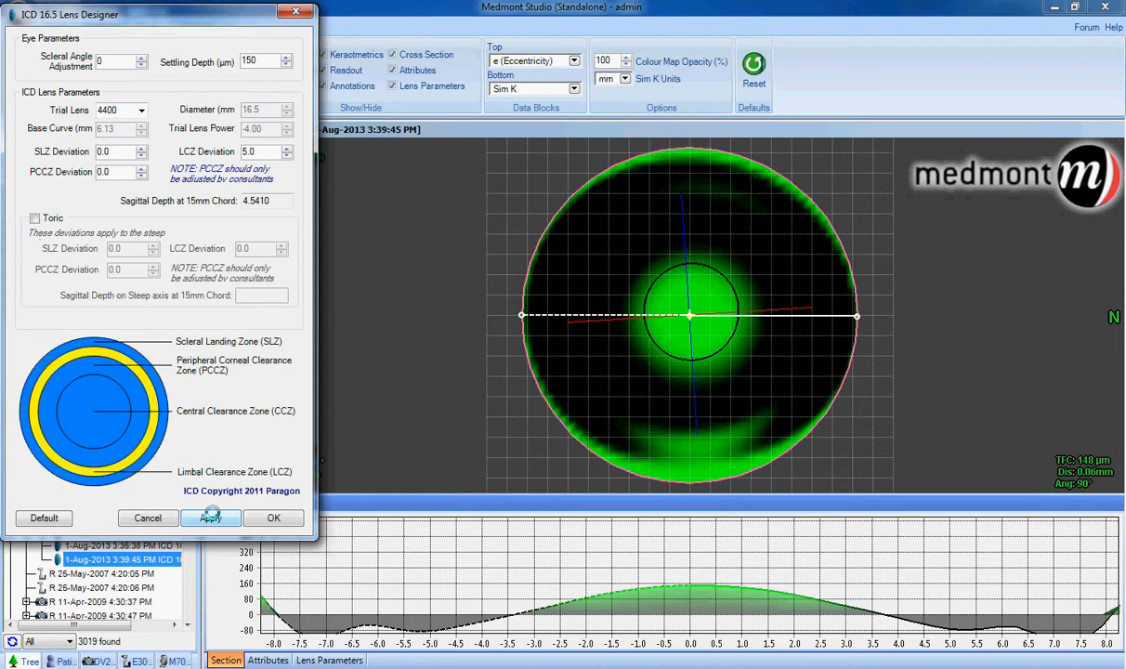
Apply the +5.0 LCZ deviation, raising central clearance to 291 µm.
left_click(210, 517)
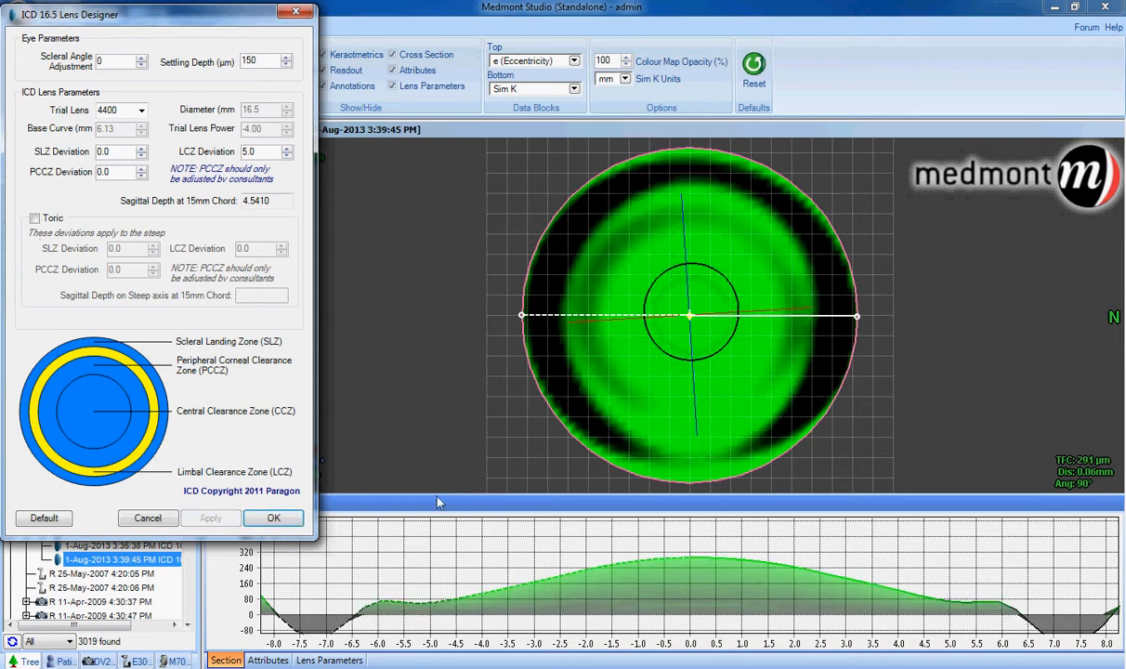
mouse_move(391, 609)
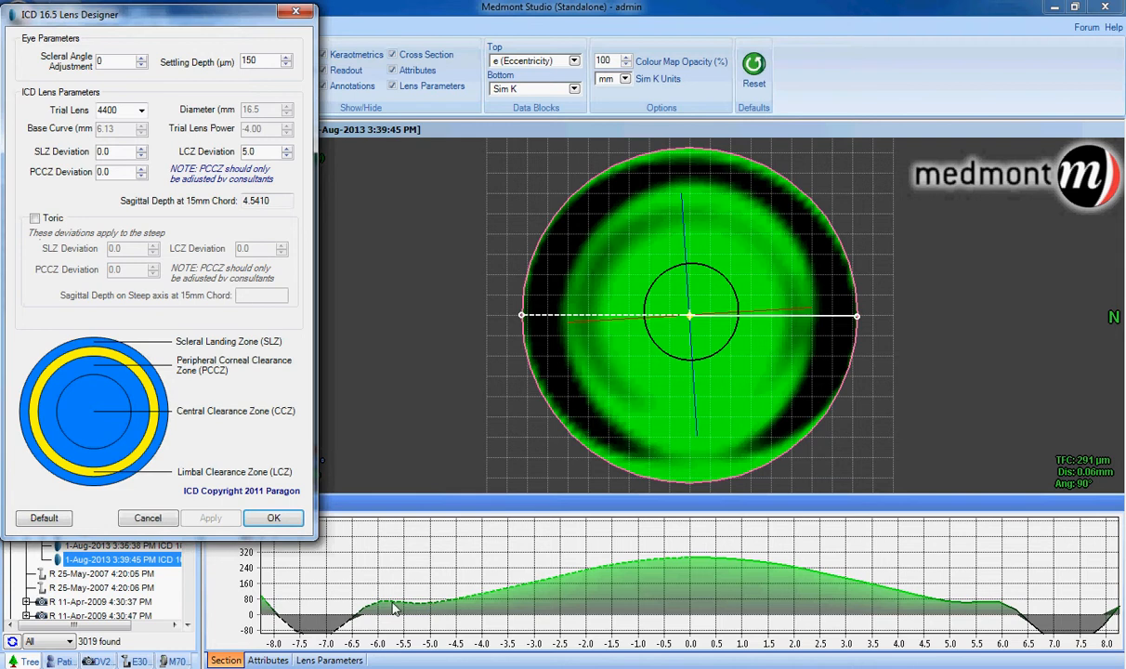
mouse_move(431, 607)
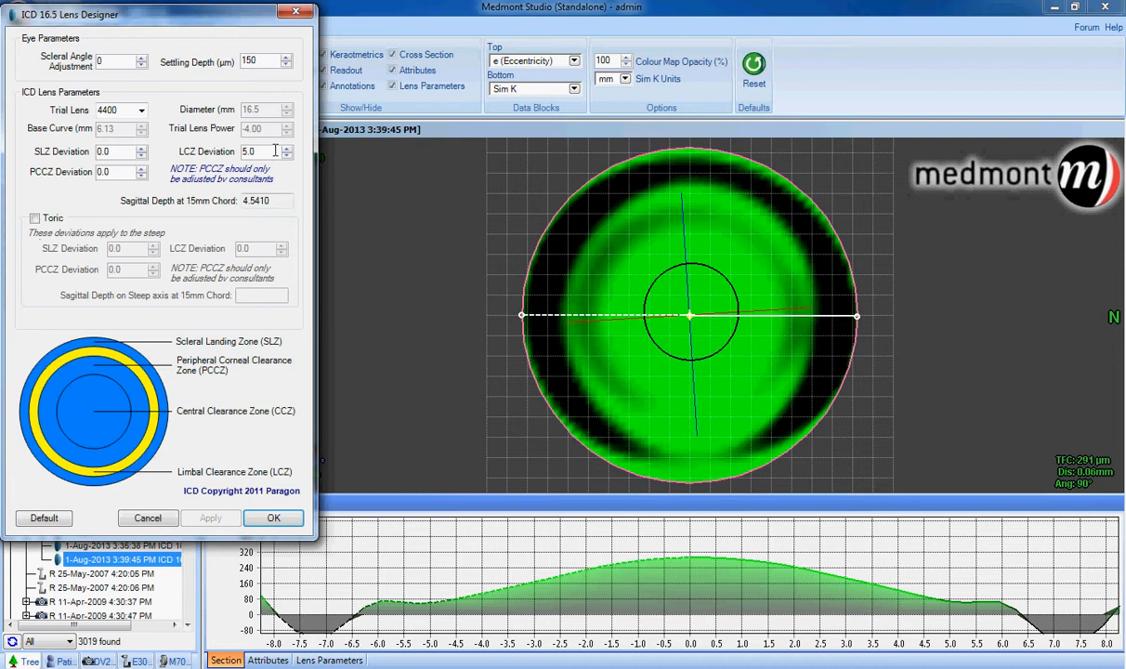
mouse_move(417, 611)
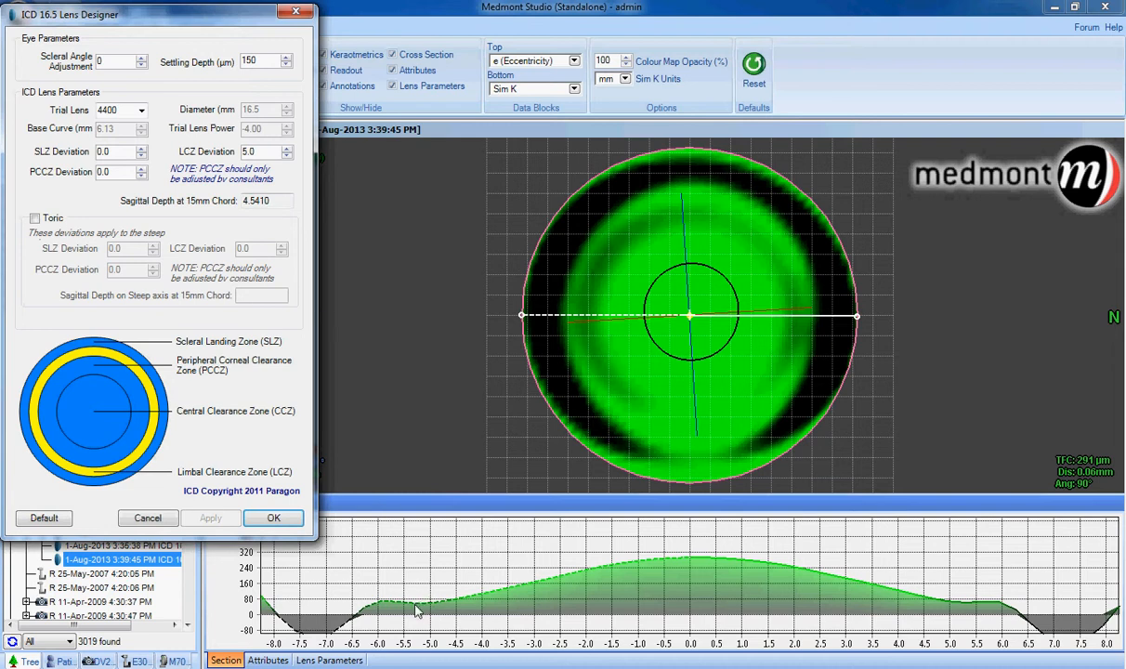
mouse_move(418, 610)
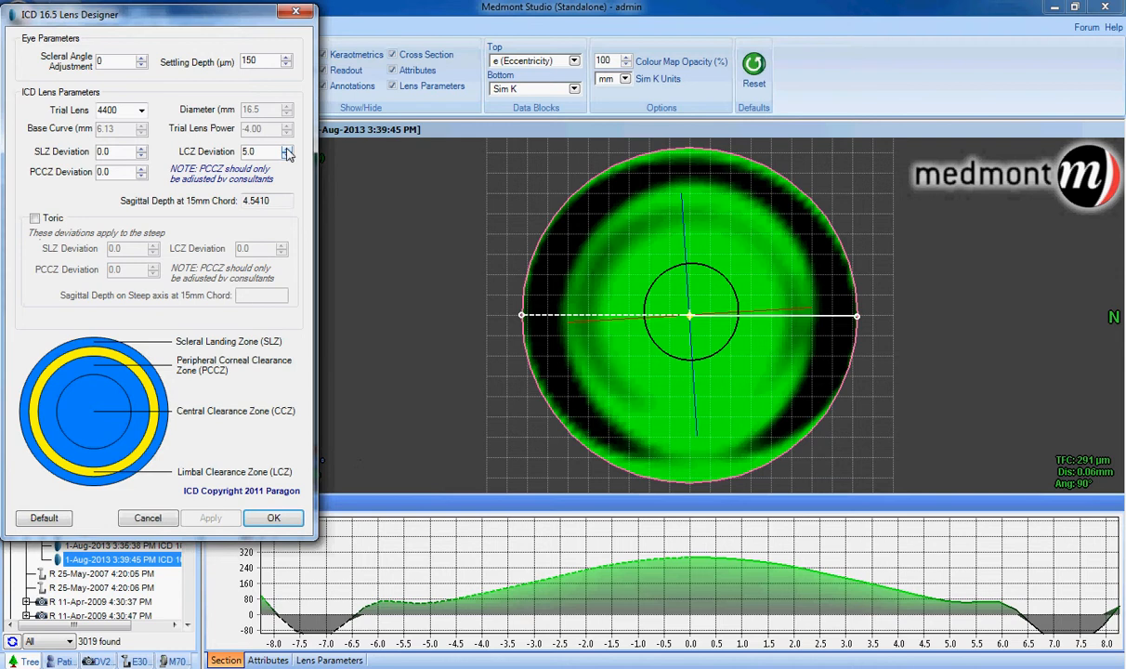
Increase LCZ Deviation to 7.0 (sagittal depth 4.6071) and apply it.
left_click(287, 148)
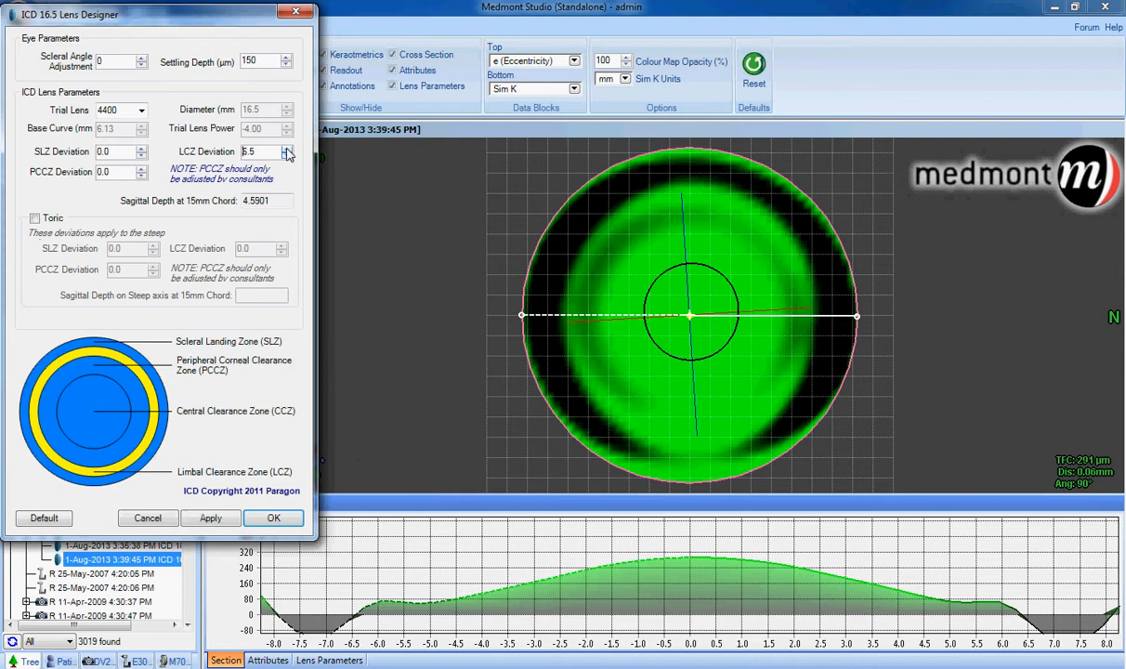
left_click(288, 149)
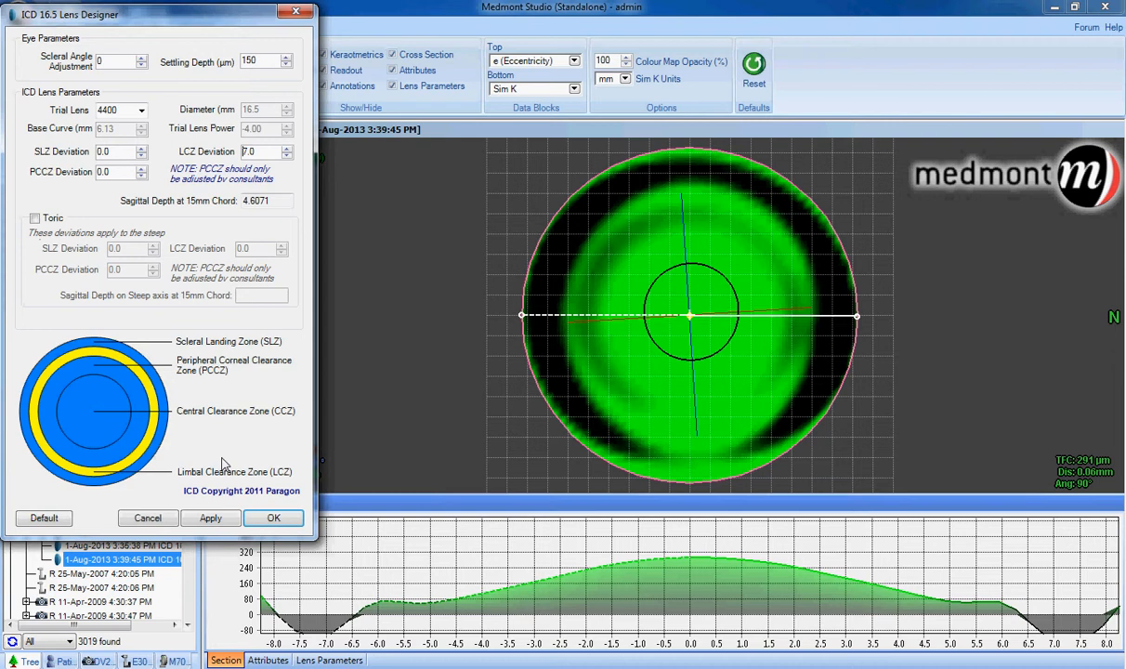
left_click(210, 517)
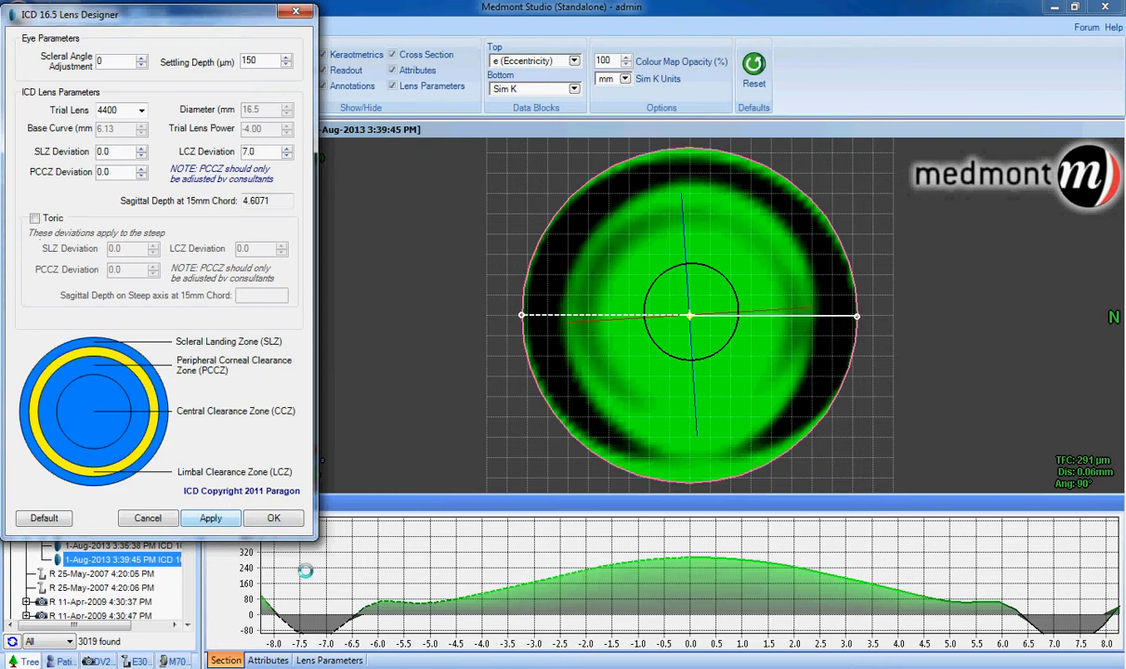
mouse_move(419, 600)
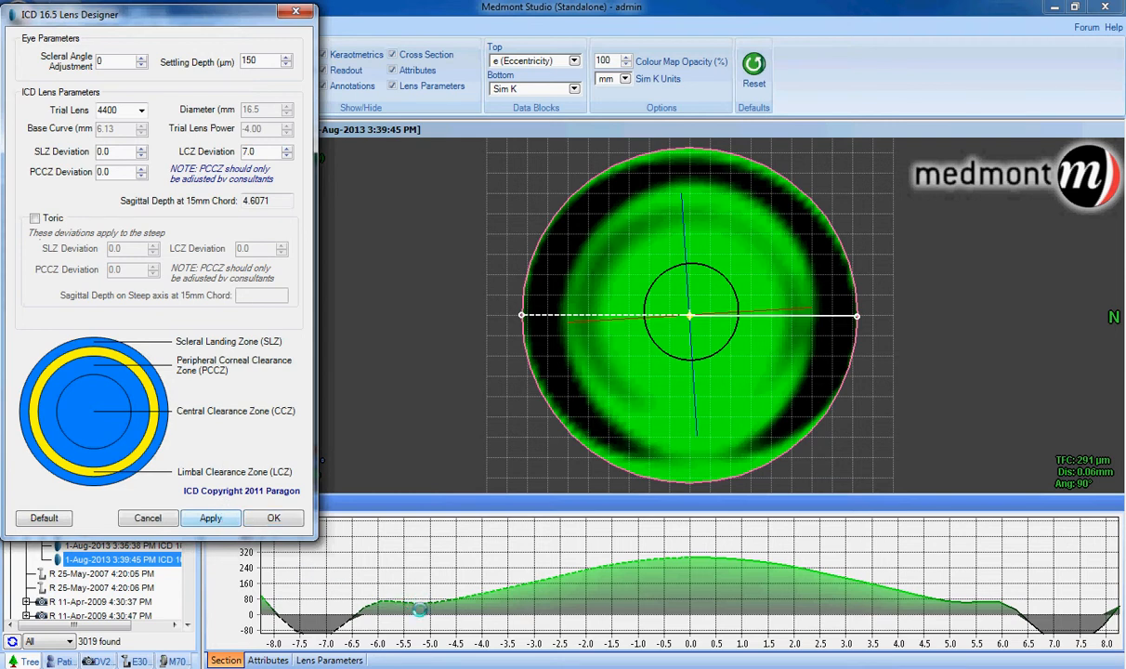
Apply again to update the map to 364 µm central clearance.
left_click(210, 517)
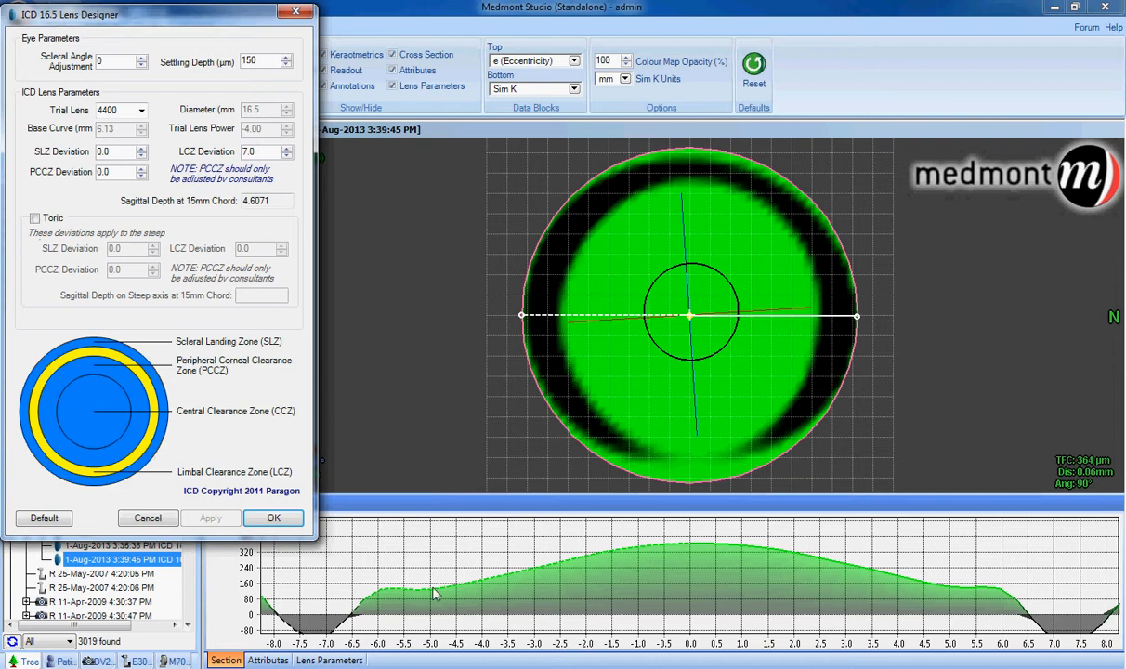
mouse_move(401, 610)
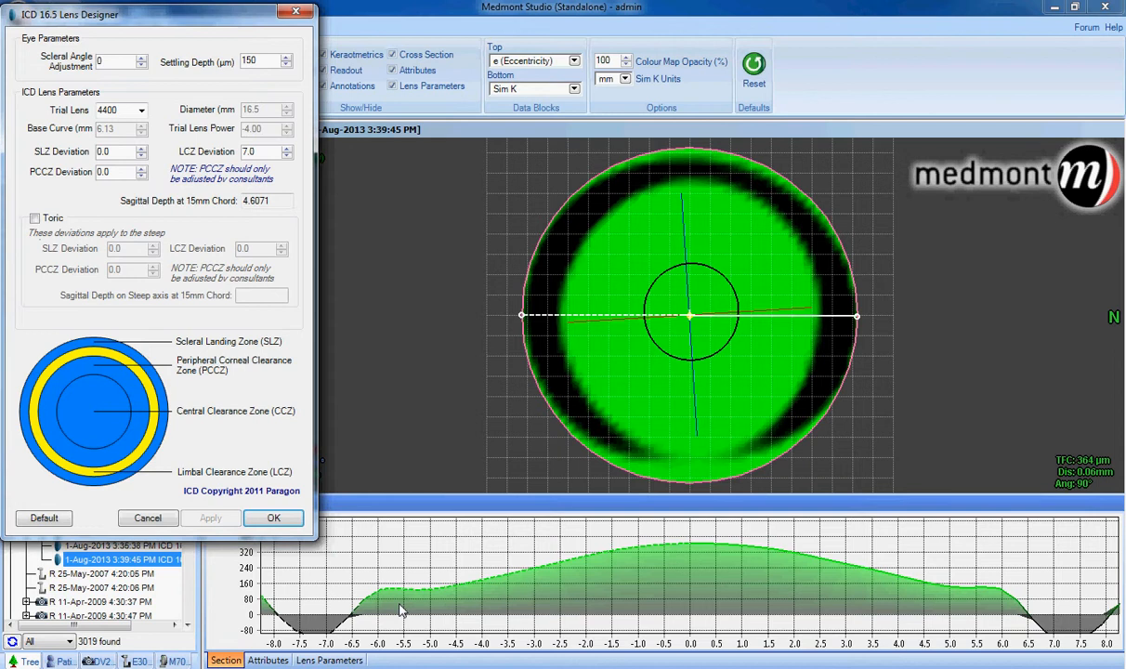
mouse_move(262, 330)
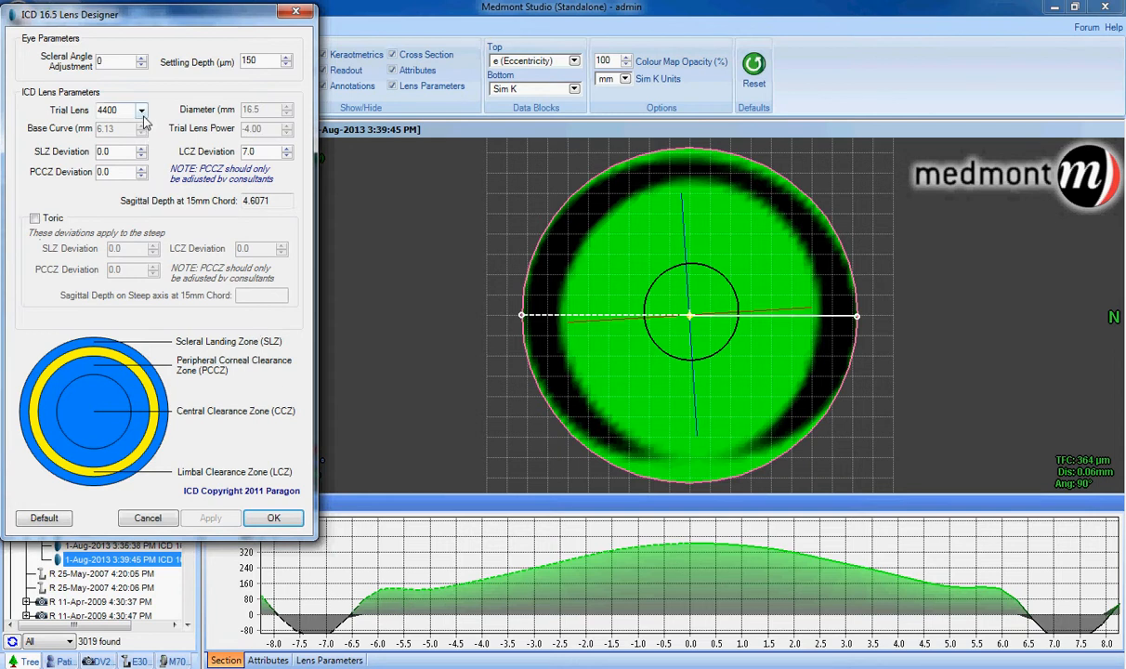
left_click(141, 110)
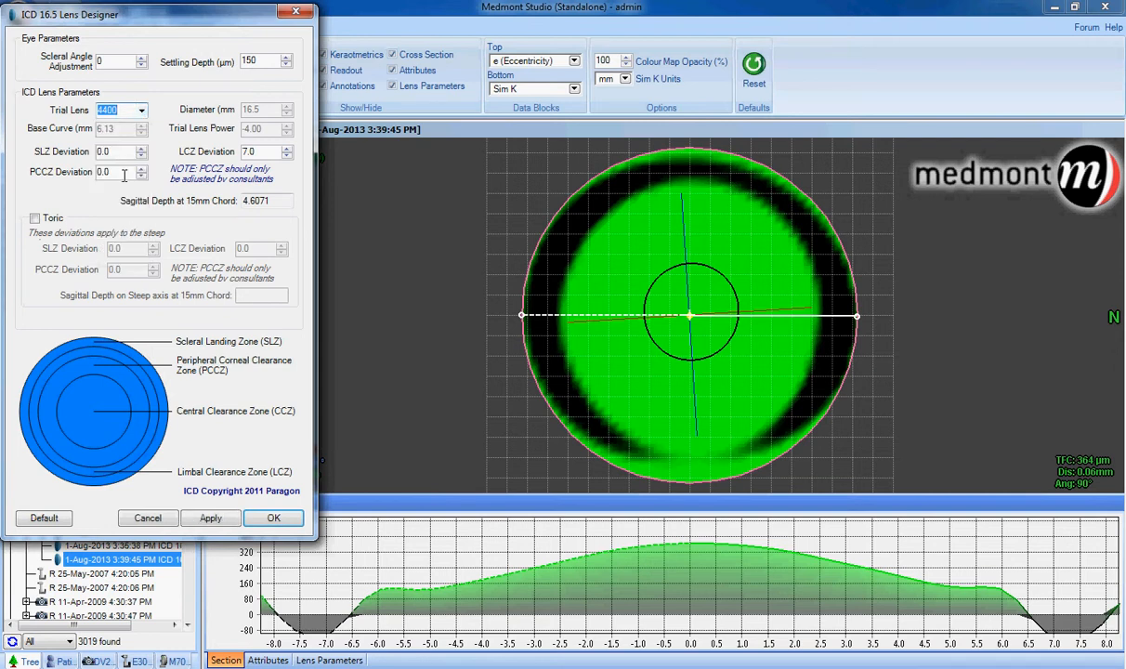
mouse_move(167, 150)
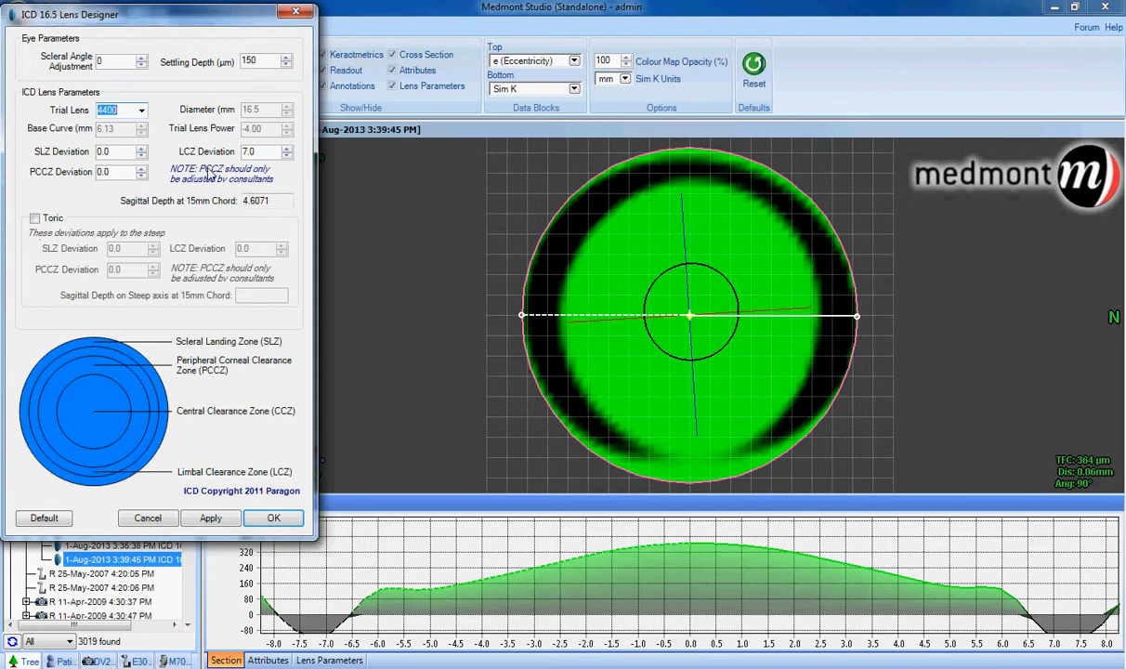
mouse_move(141, 165)
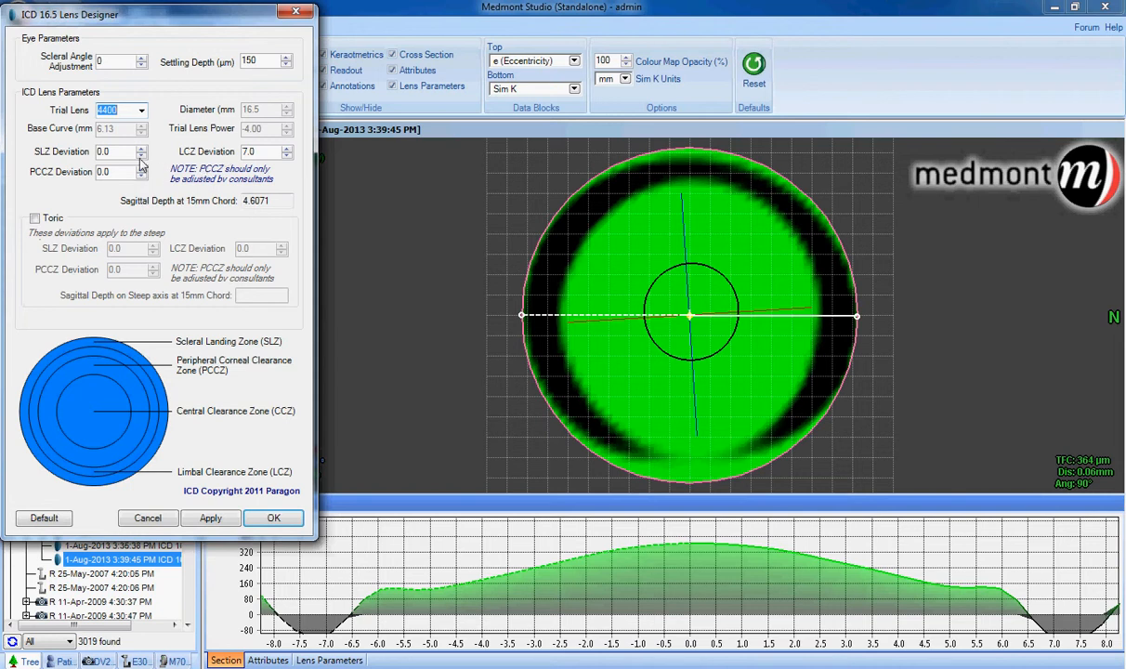
mouse_move(168, 164)
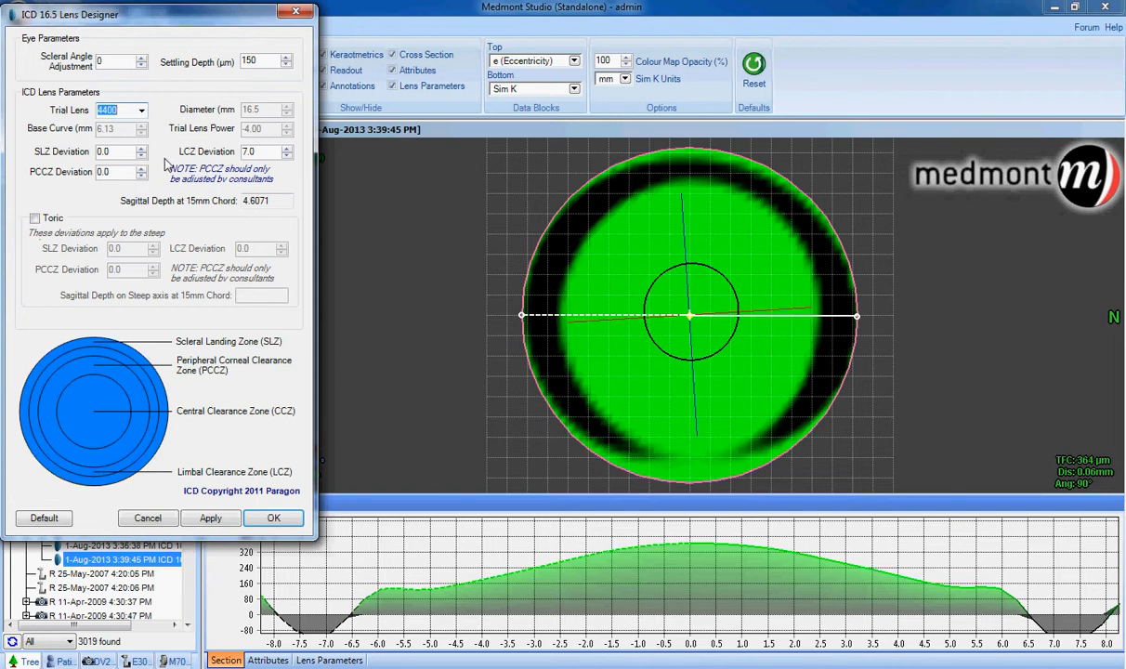